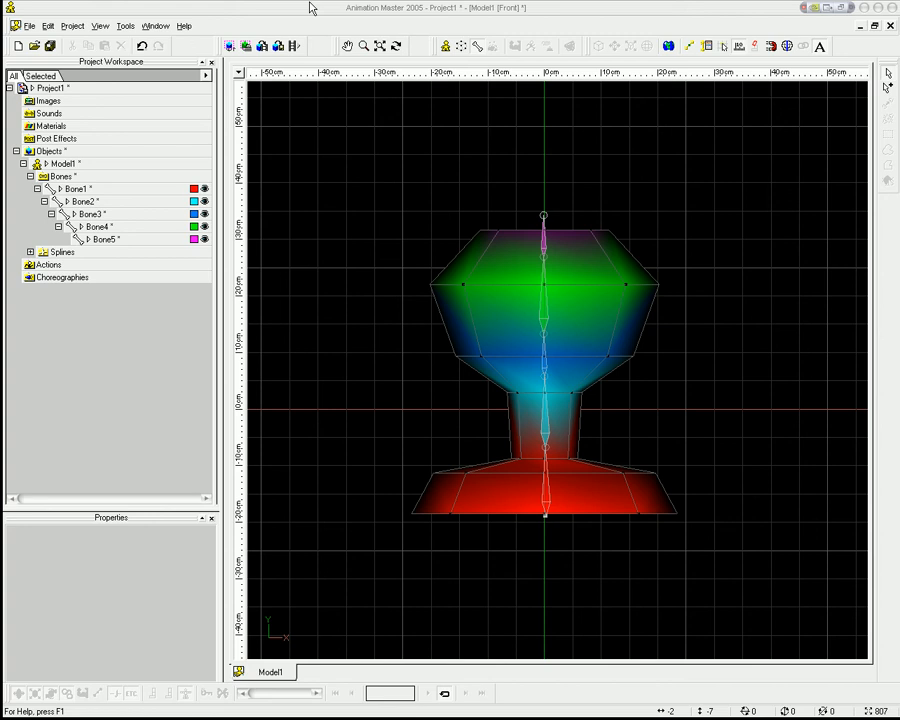
mouse_move(296, 88)
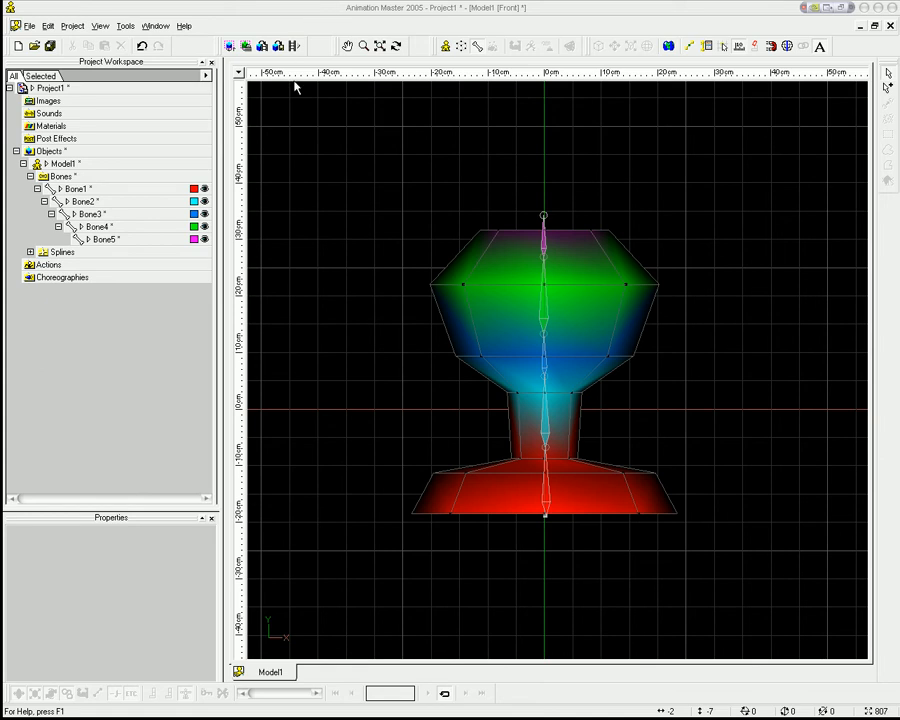
mouse_move(352, 278)
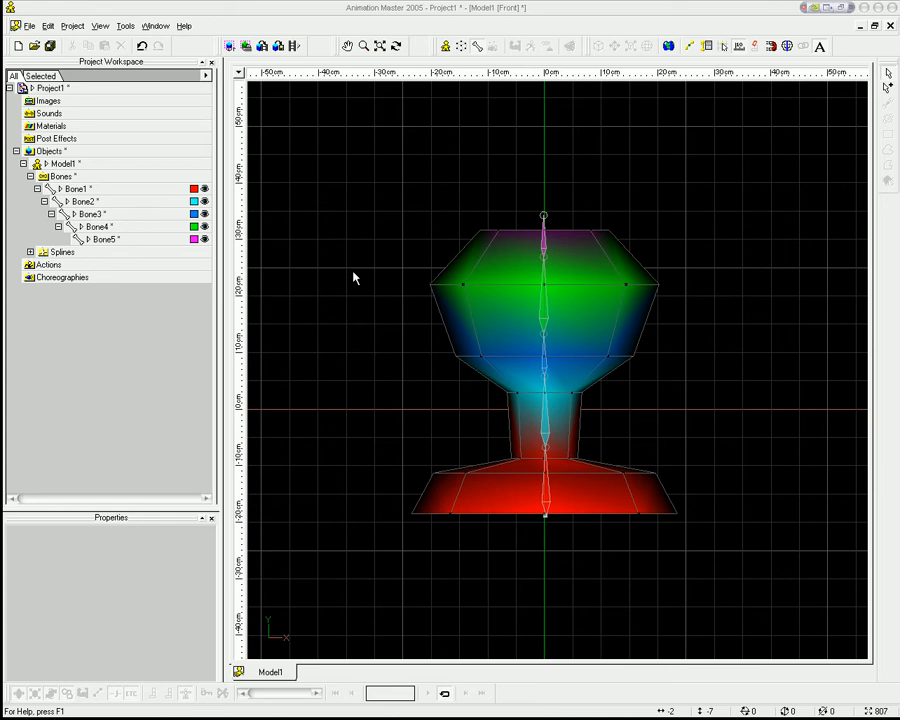
mouse_move(512, 288)
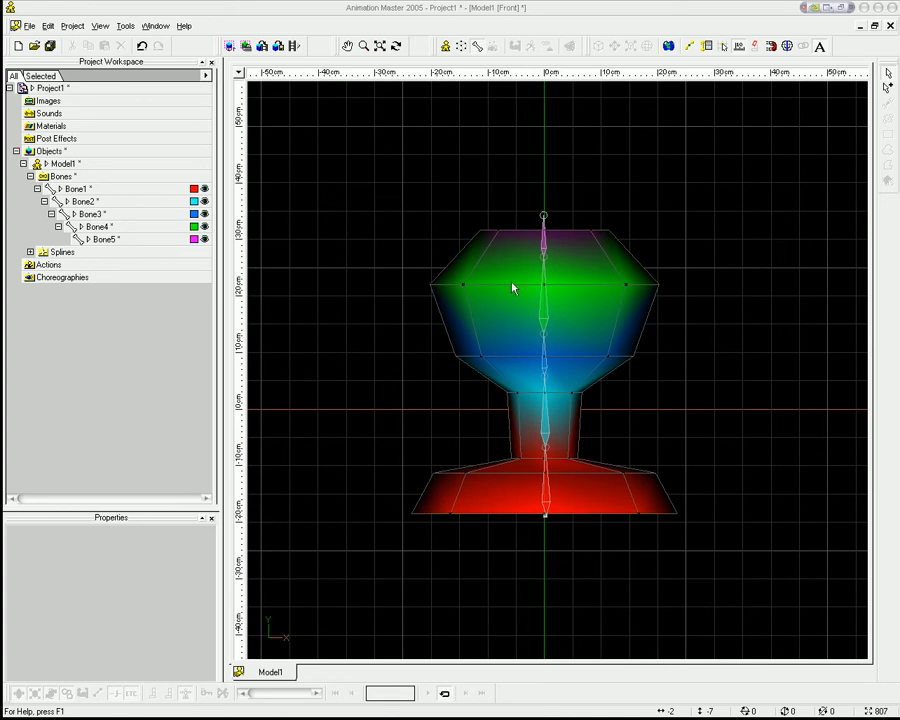
mouse_move(324, 82)
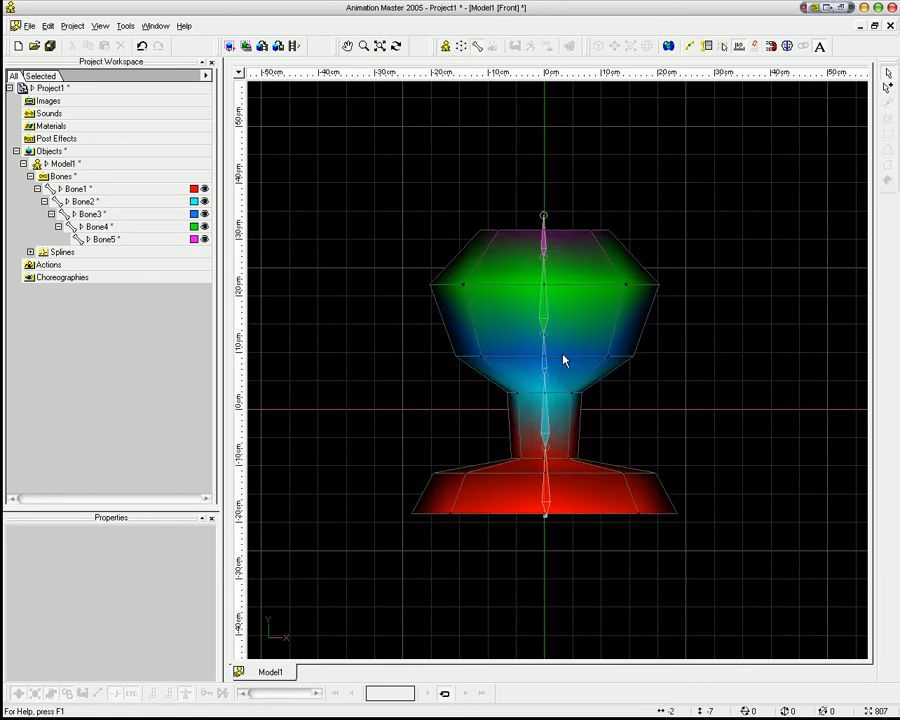
mouse_move(538, 356)
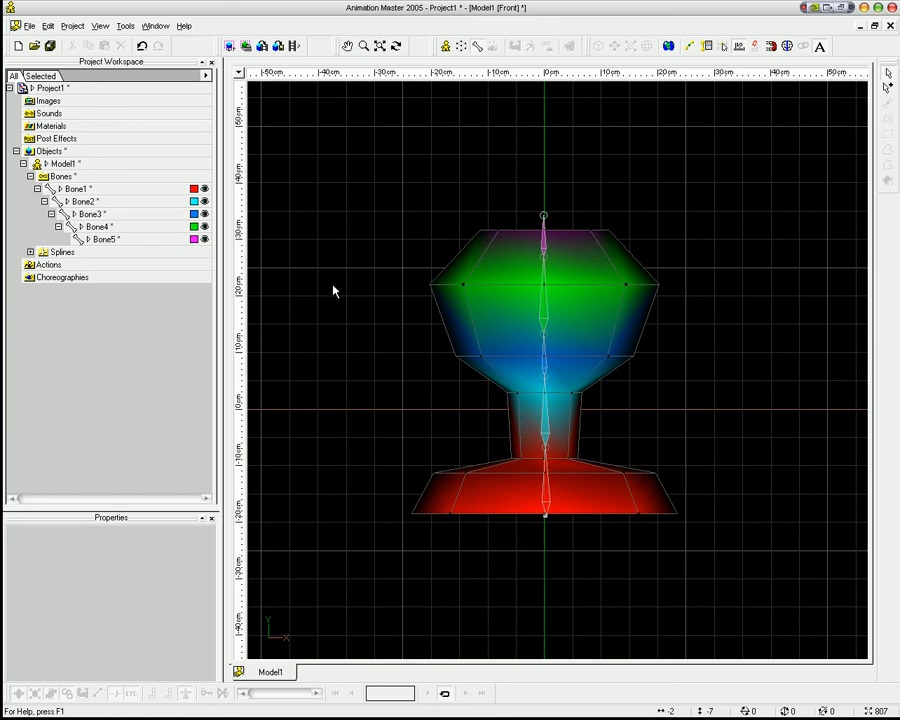
Create a new percentage pose Pose1 on Model1 and open its relationship window
right_click(62, 164)
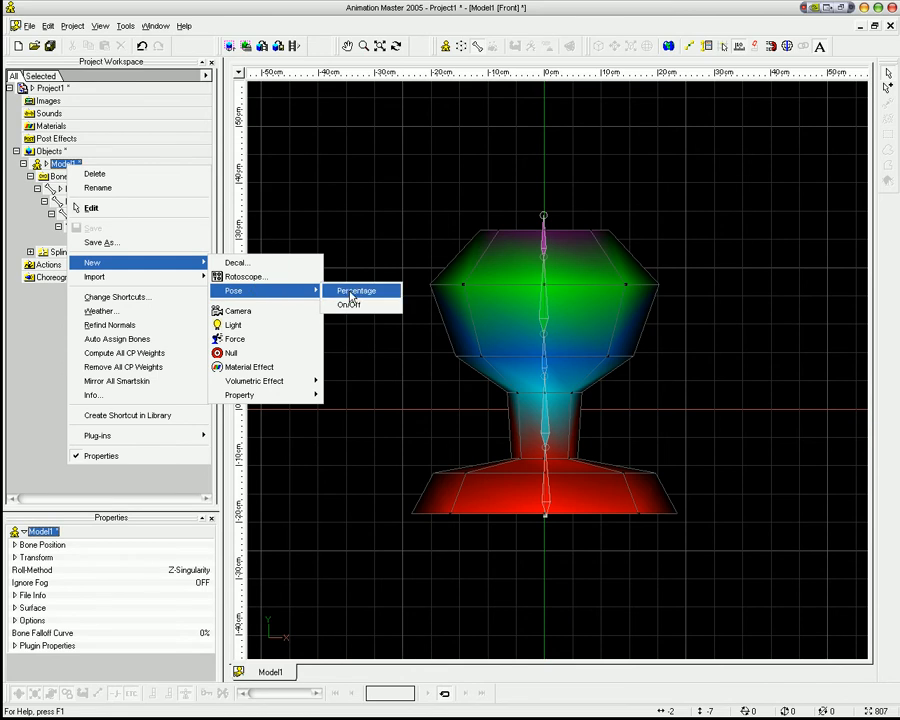
click(356, 290)
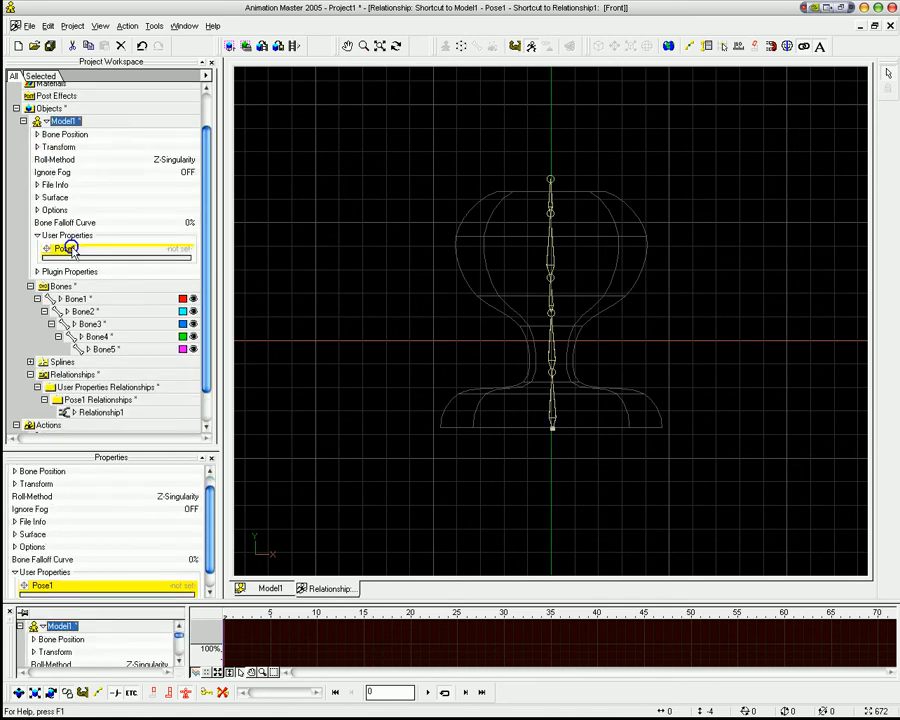
Set the Pose1 slider's Minimum to -100 in its User Property Settings
right_click(68, 248)
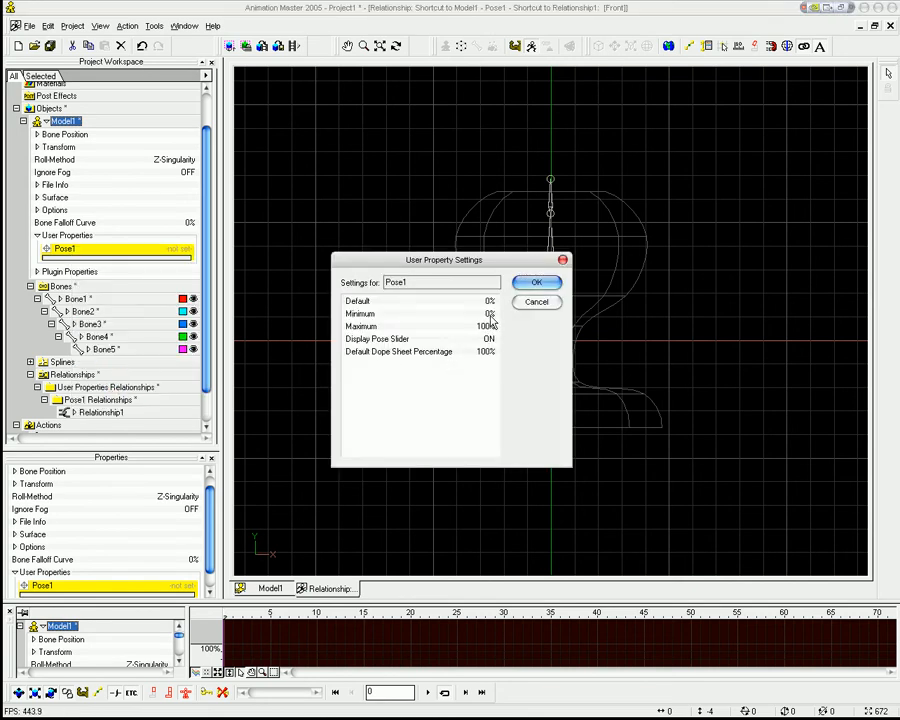
text(-100)
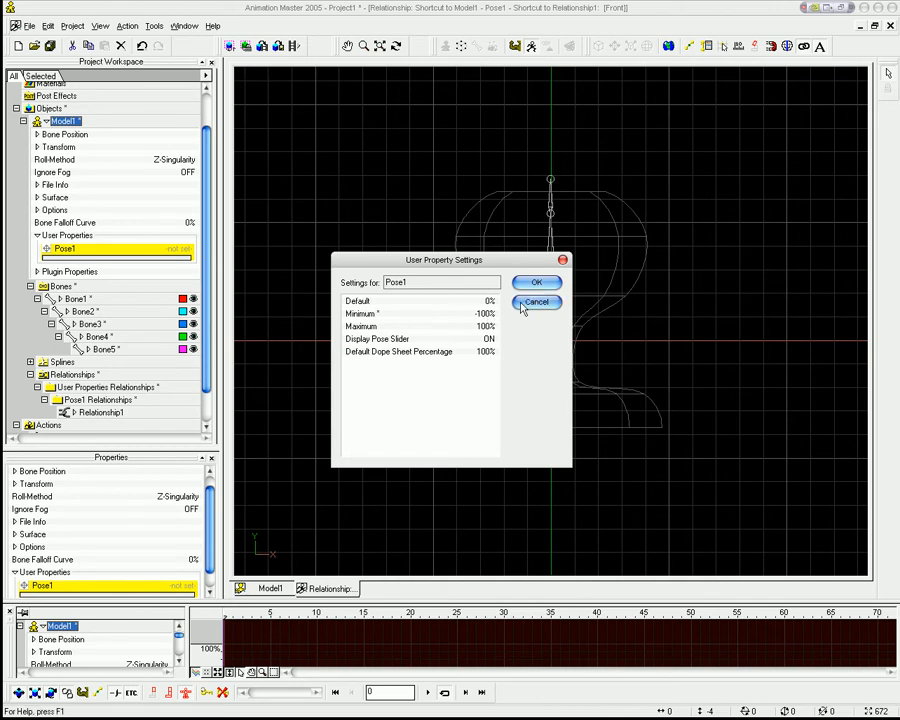
click(536, 302)
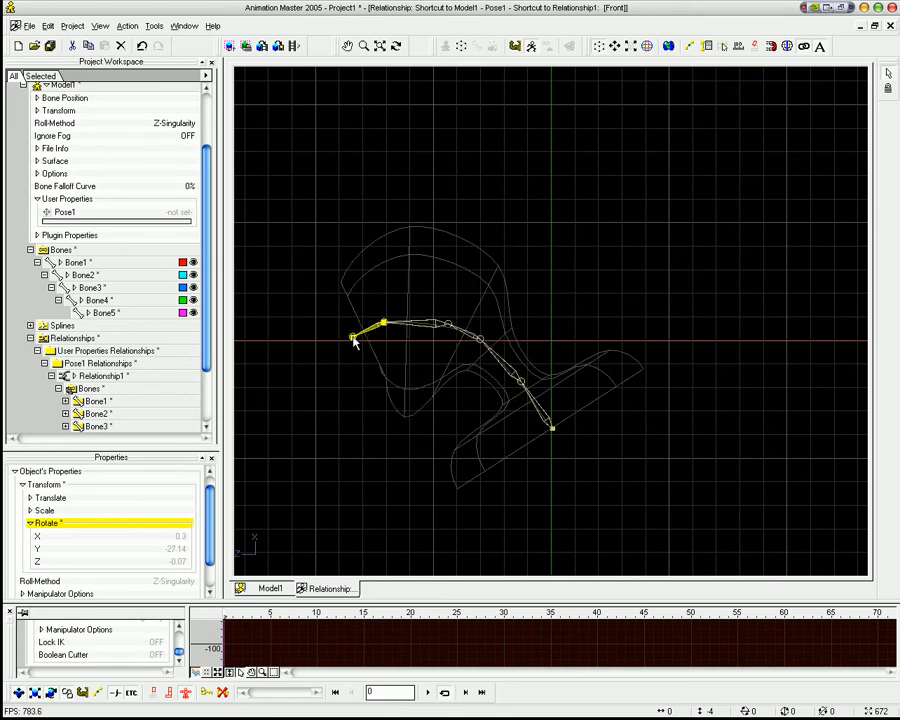
Rotate Bone1 and the top bone so the goblet's bone chain bends sideways
drag(356, 338, 356, 430)
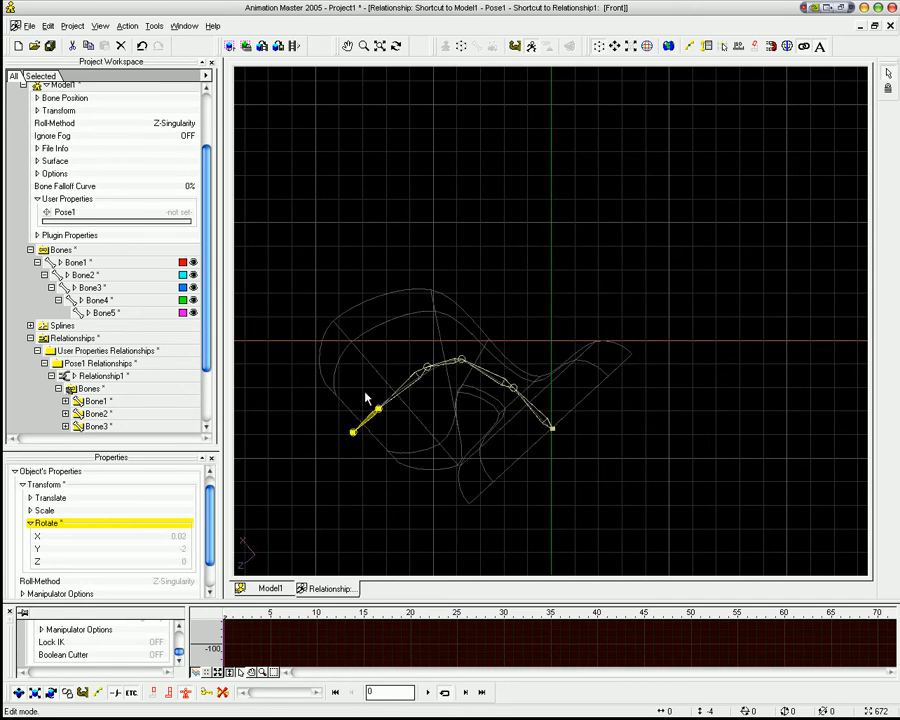
click(100, 376)
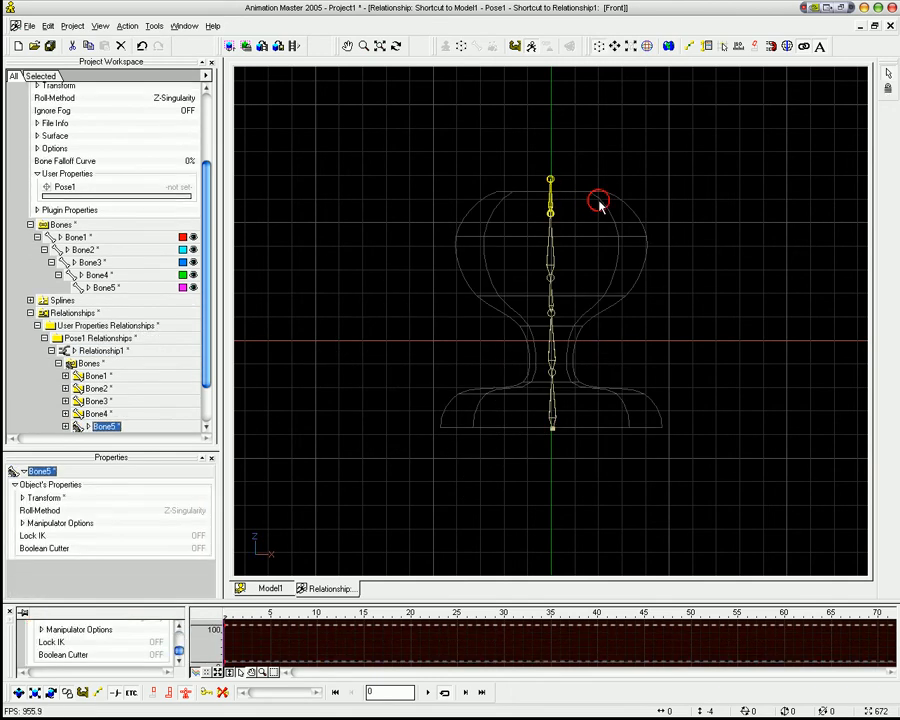
drag(598, 200, 780, 414)
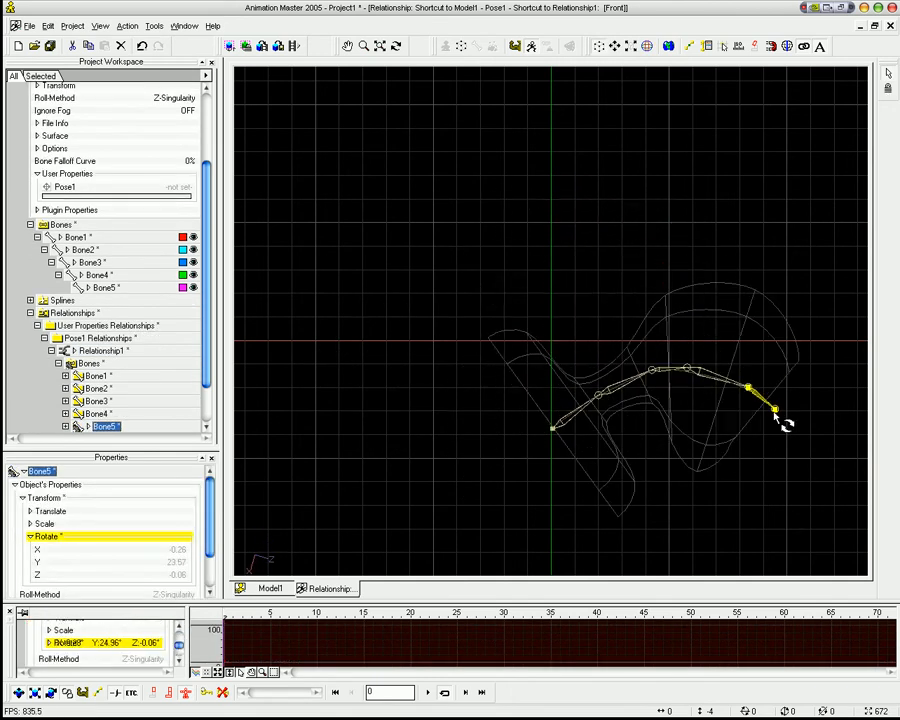
drag(778, 410, 748, 476)
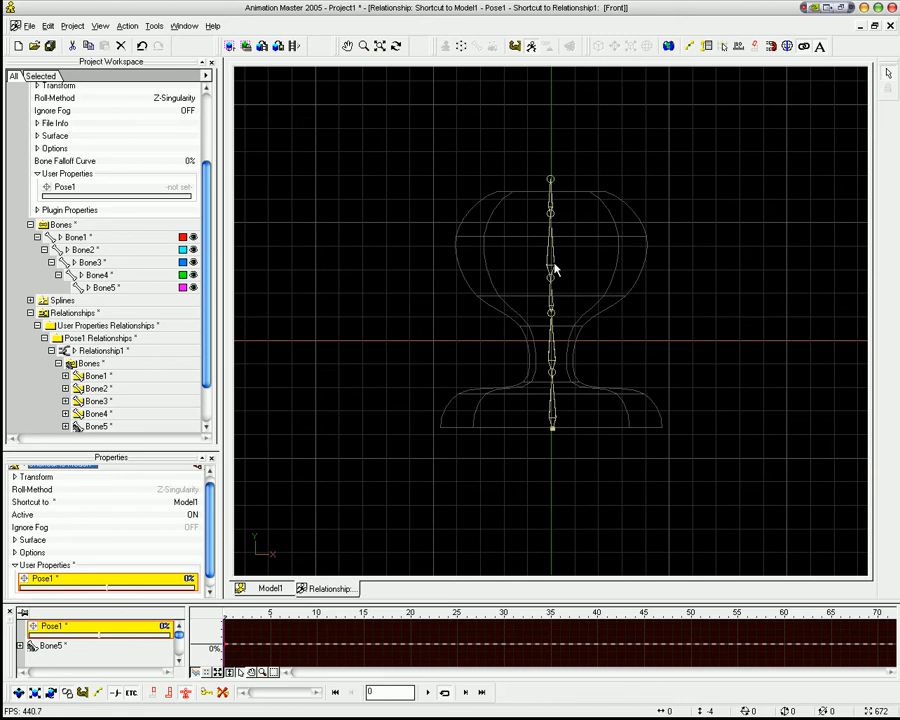
In Muscle mode, move groups of control points and the upper-left outline to reshape the bend
click(100, 352)
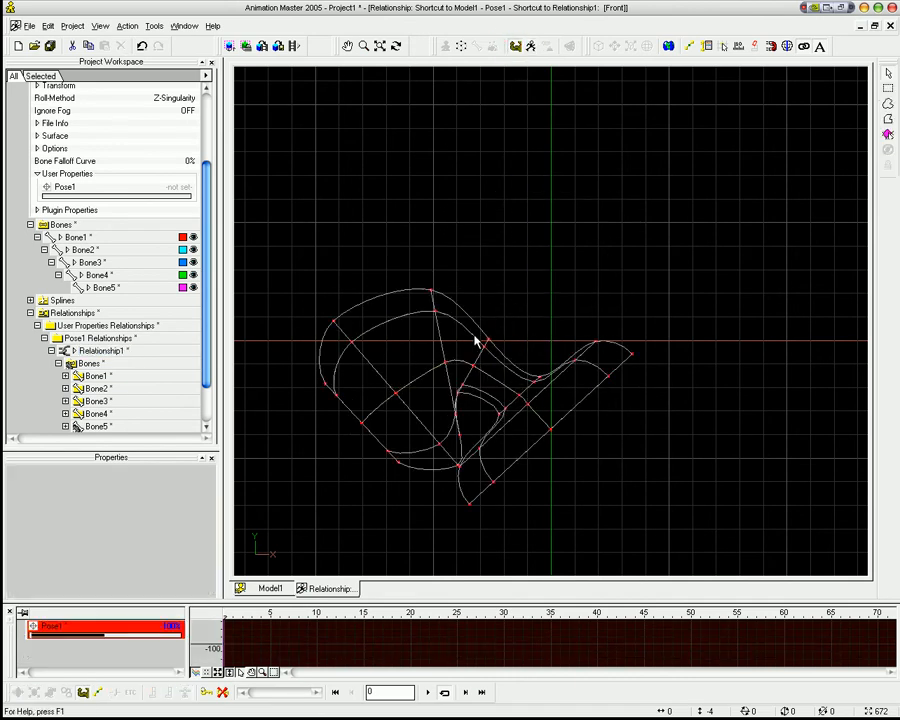
click(96, 350)
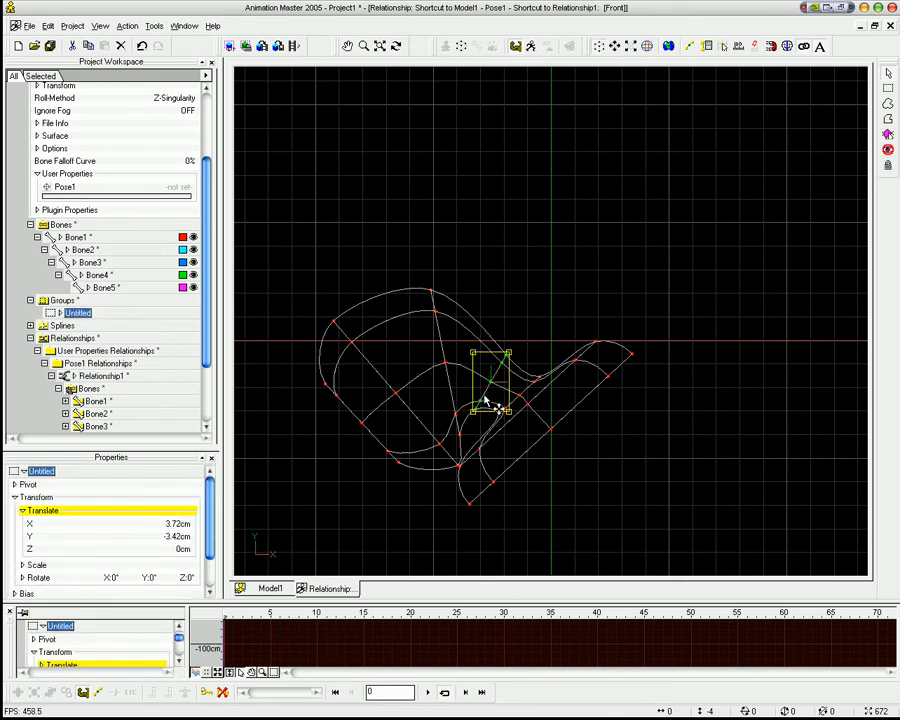
drag(490, 404, 448, 458)
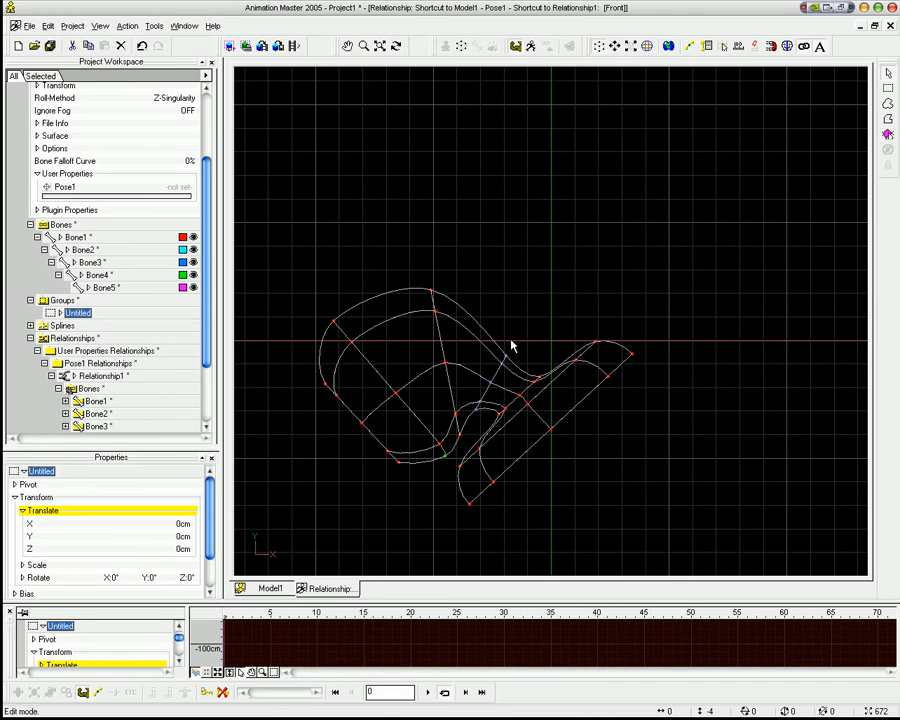
click(104, 364)
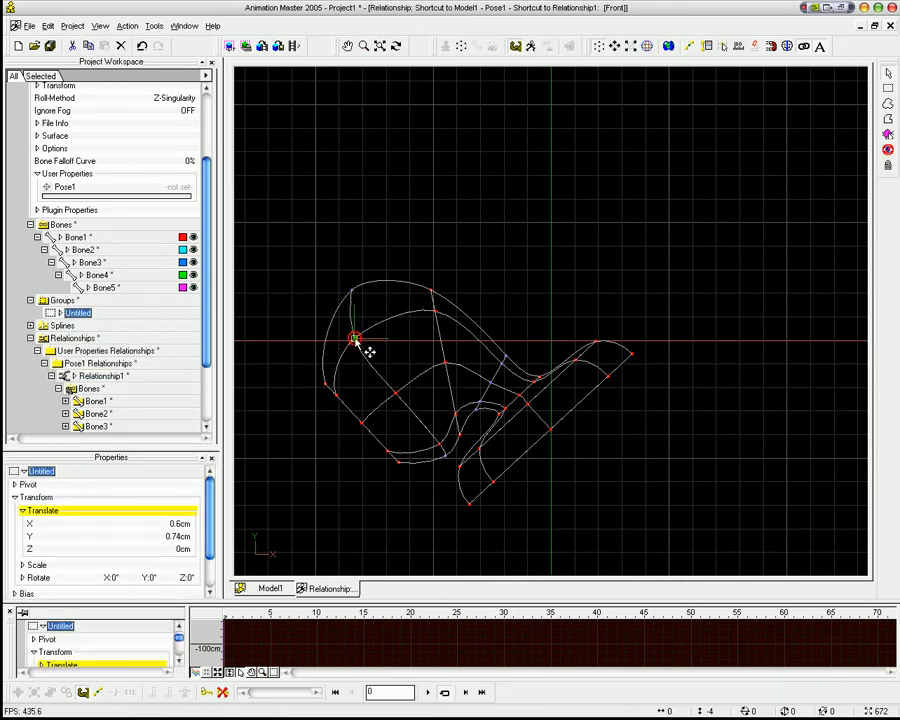
drag(356, 336, 404, 384)
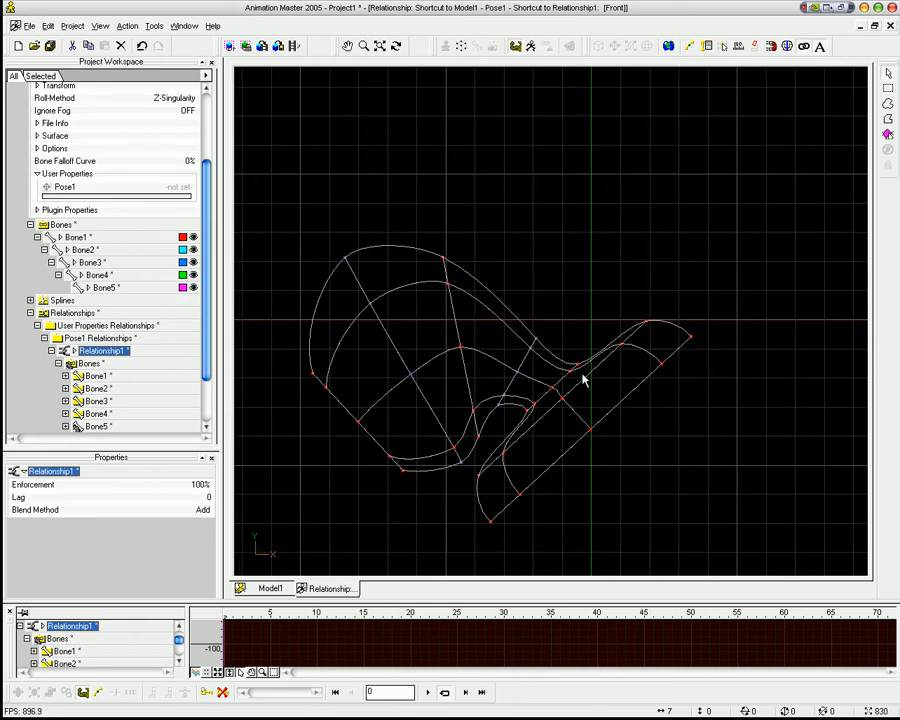
mouse_move(438, 324)
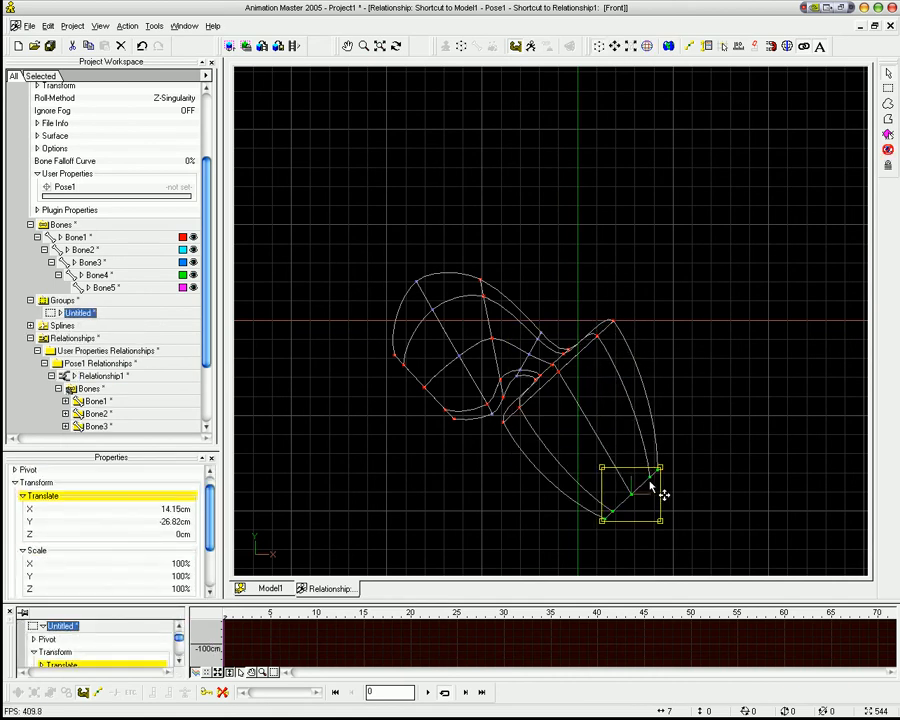
Reshape control points near the middle and left side, then set Pose1 to 40%
click(100, 350)
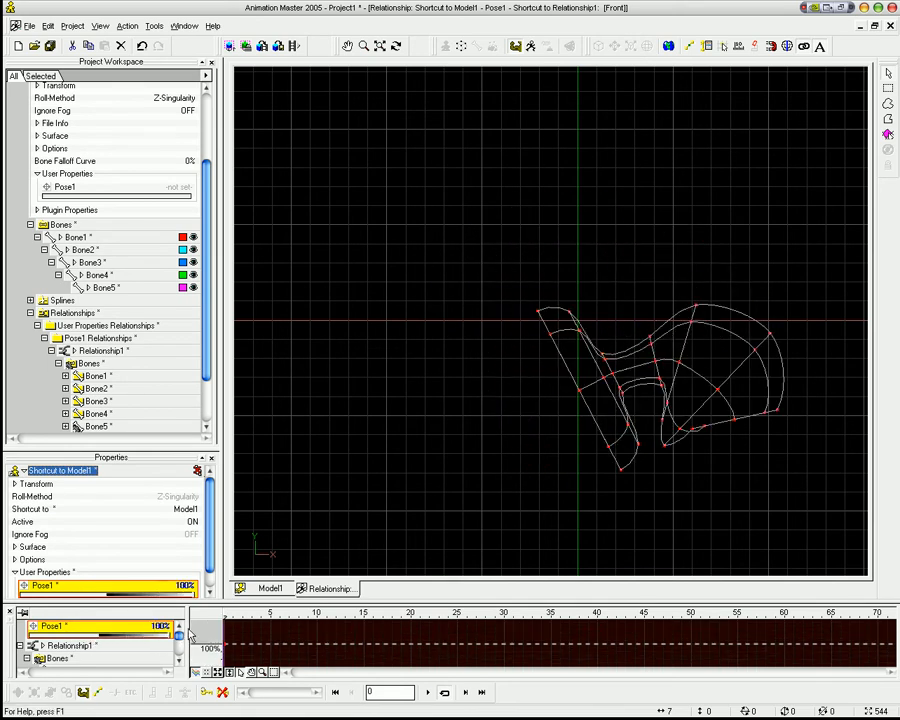
click(98, 350)
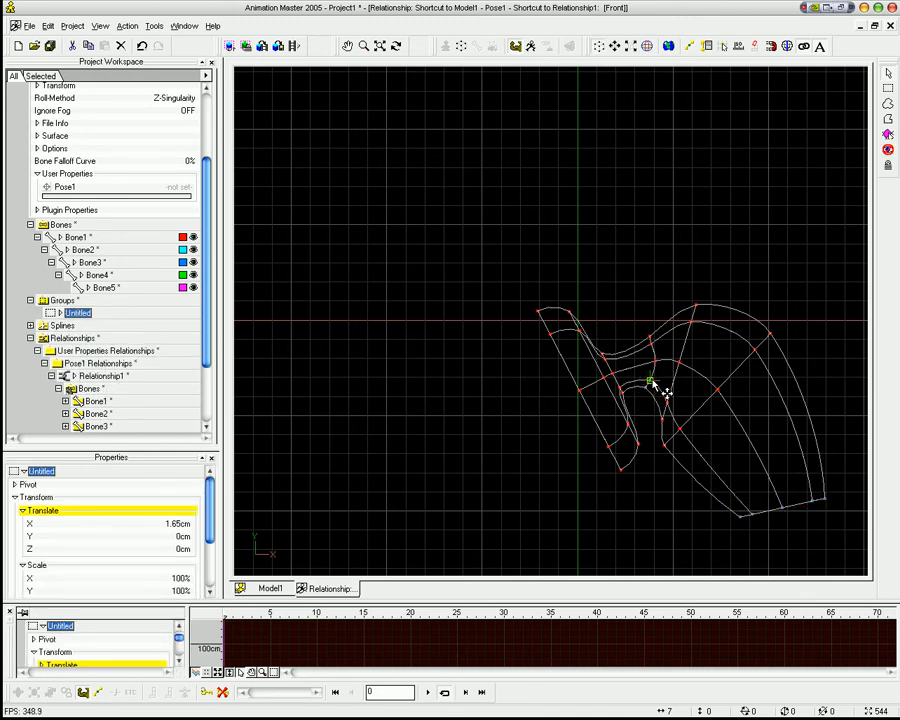
click(98, 350)
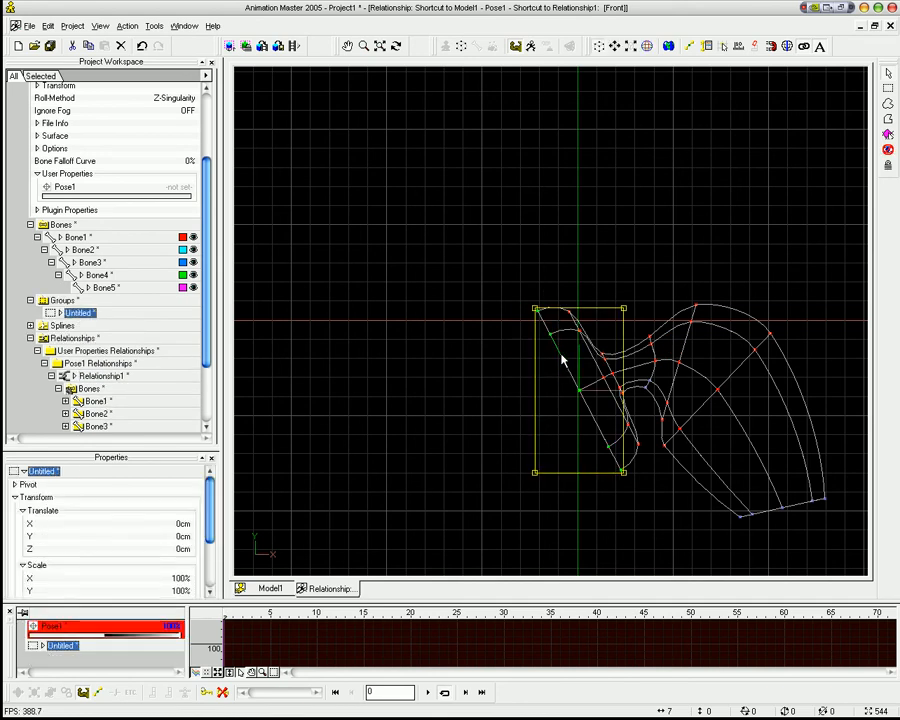
drag(620, 310, 632, 296)
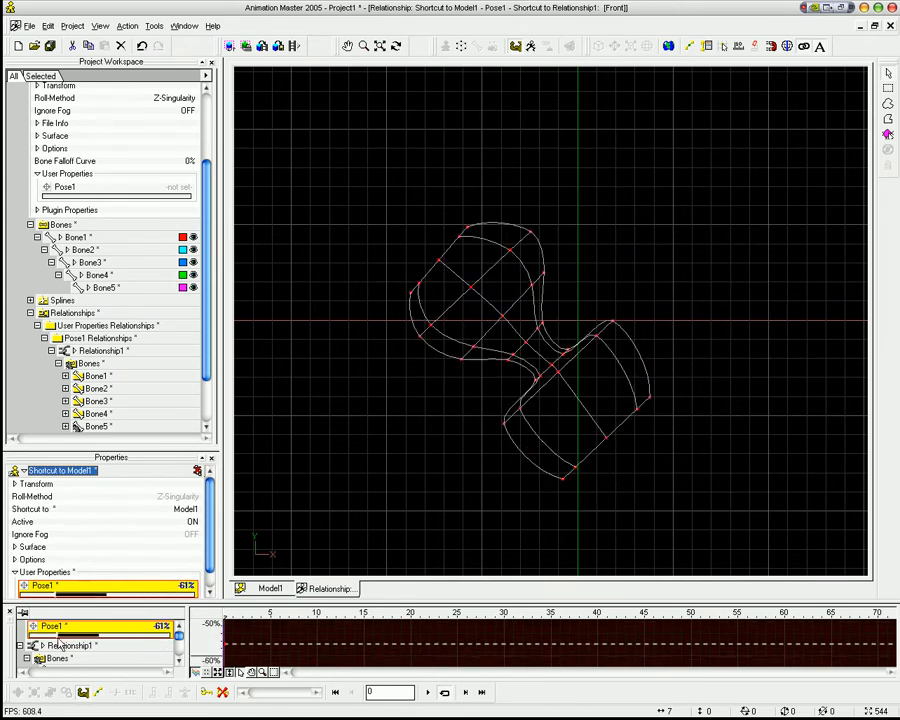
Slide Pose1 to negative values, then return it to 0% so the goblet stands upright
drag(60, 624, 190, 624)
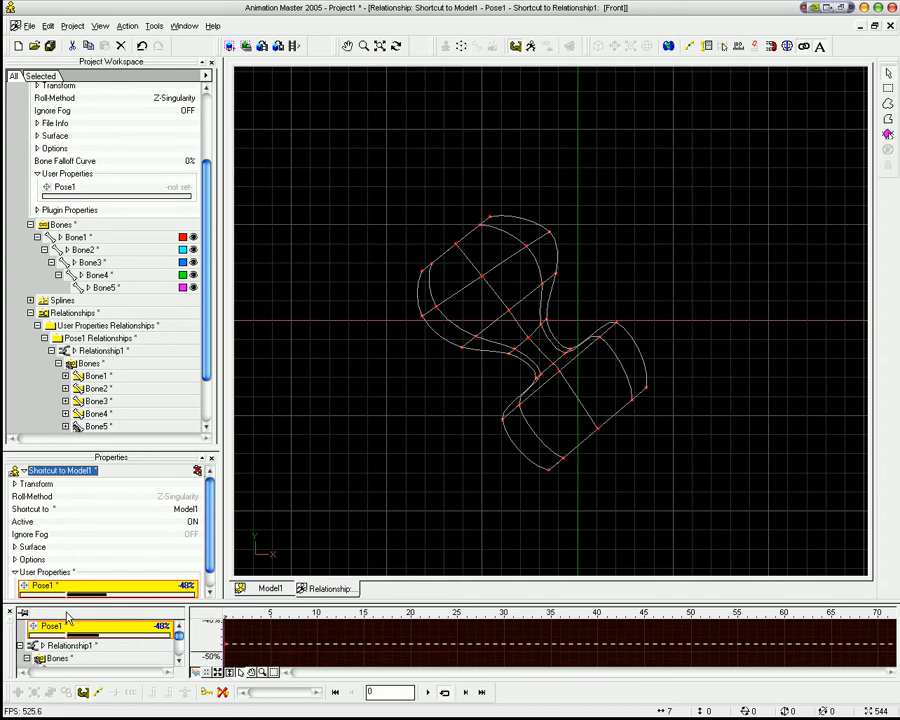
click(100, 350)
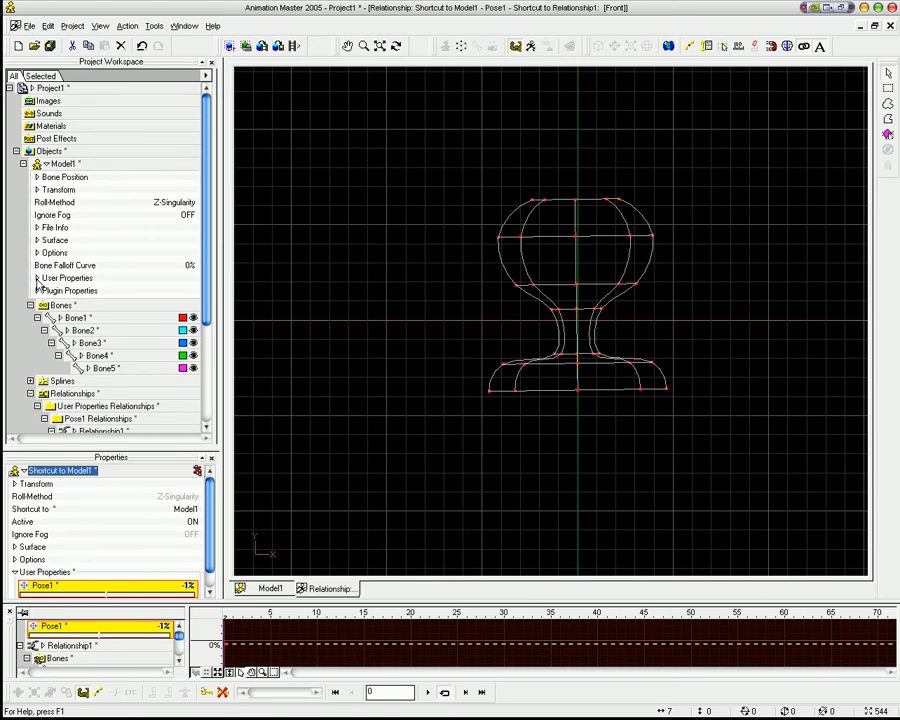
Close the goblet model, import the humanoid character rig and show its properties
click(36, 290)
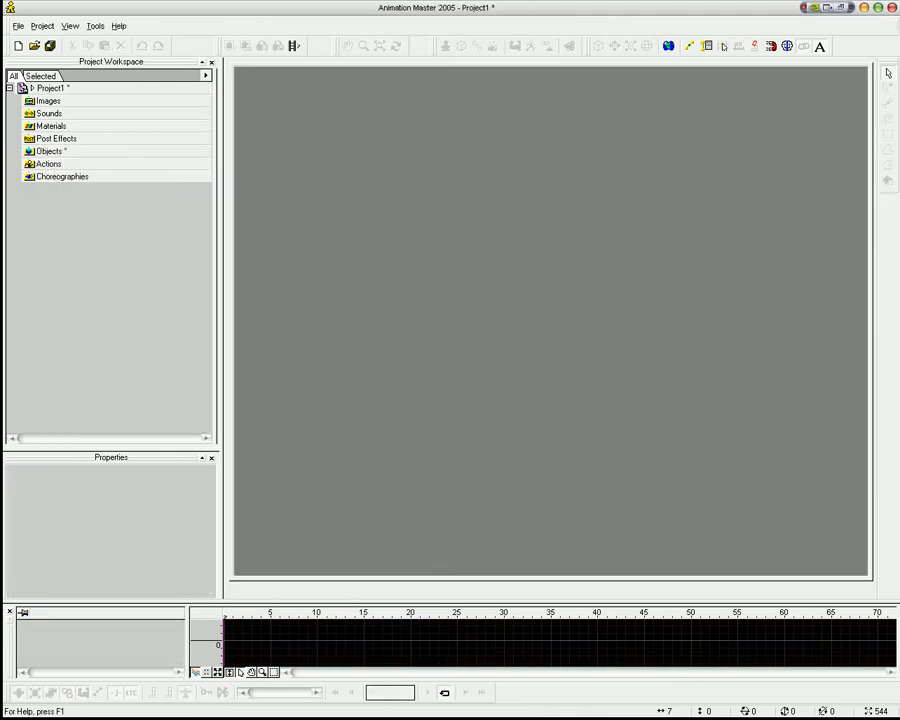
right_click(48, 152)
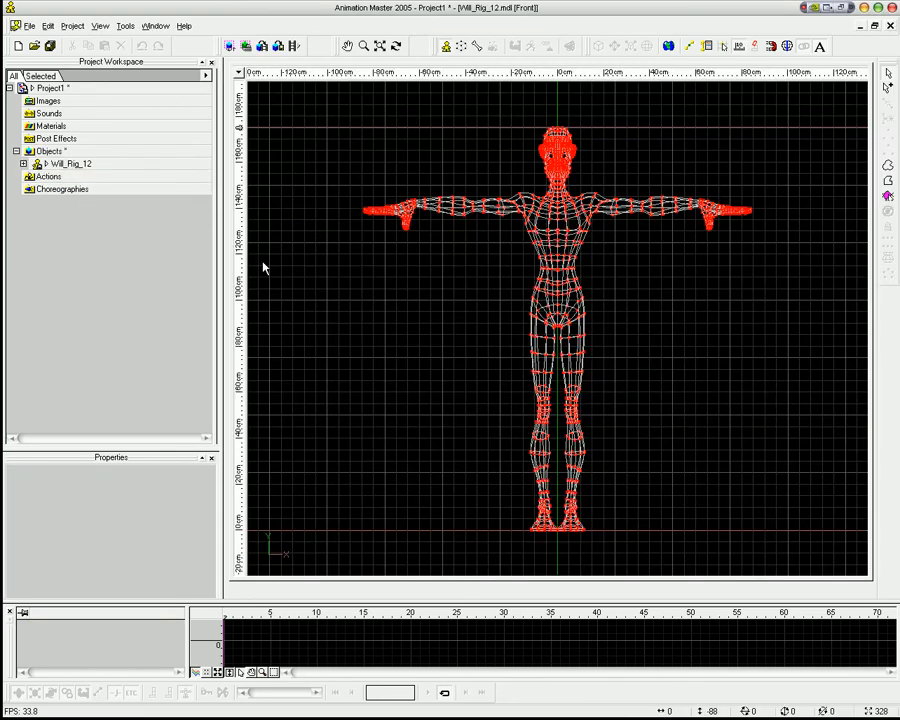
click(36, 164)
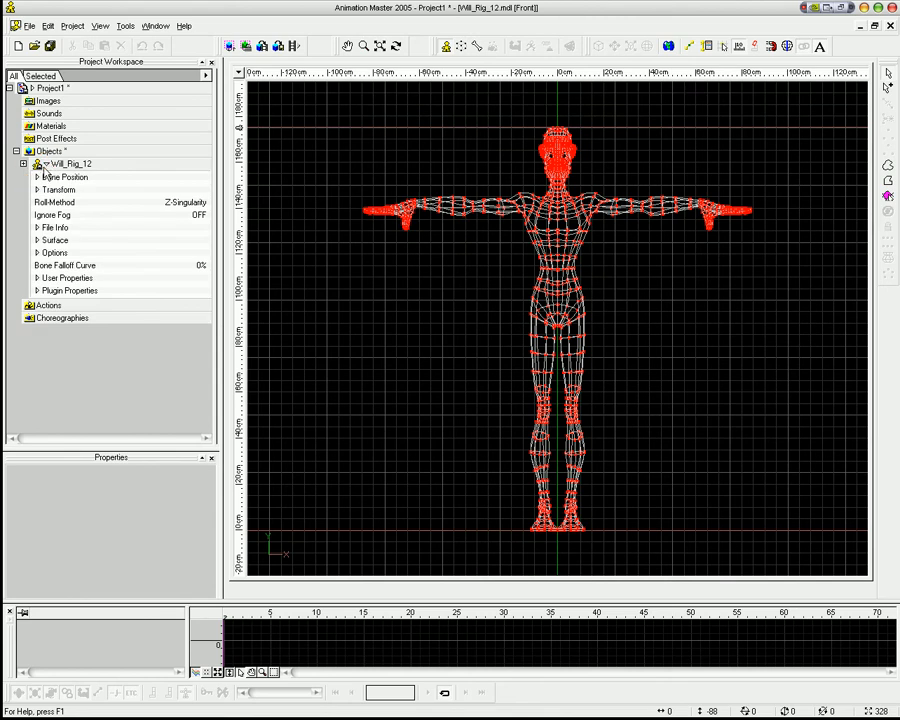
click(36, 276)
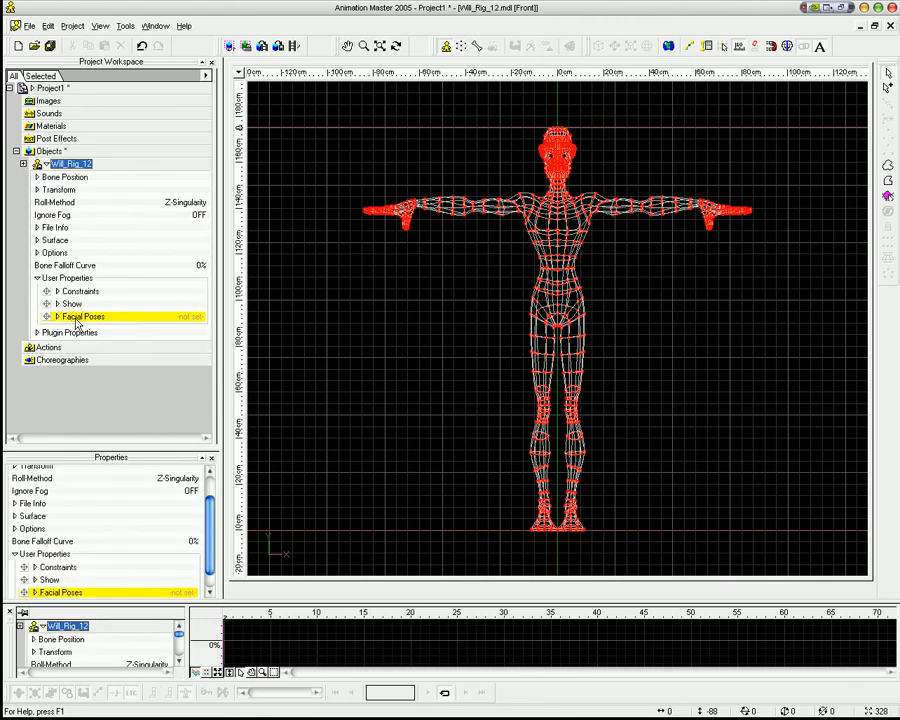
Expand Facial Poses > Phonemes and bring up the Aah slider's options
click(58, 316)
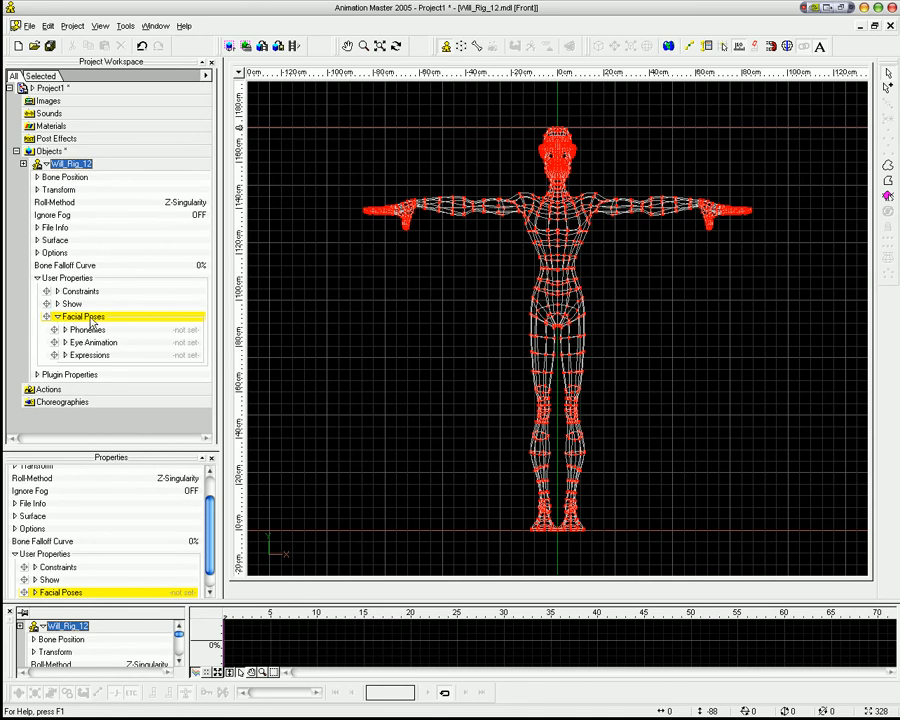
click(88, 328)
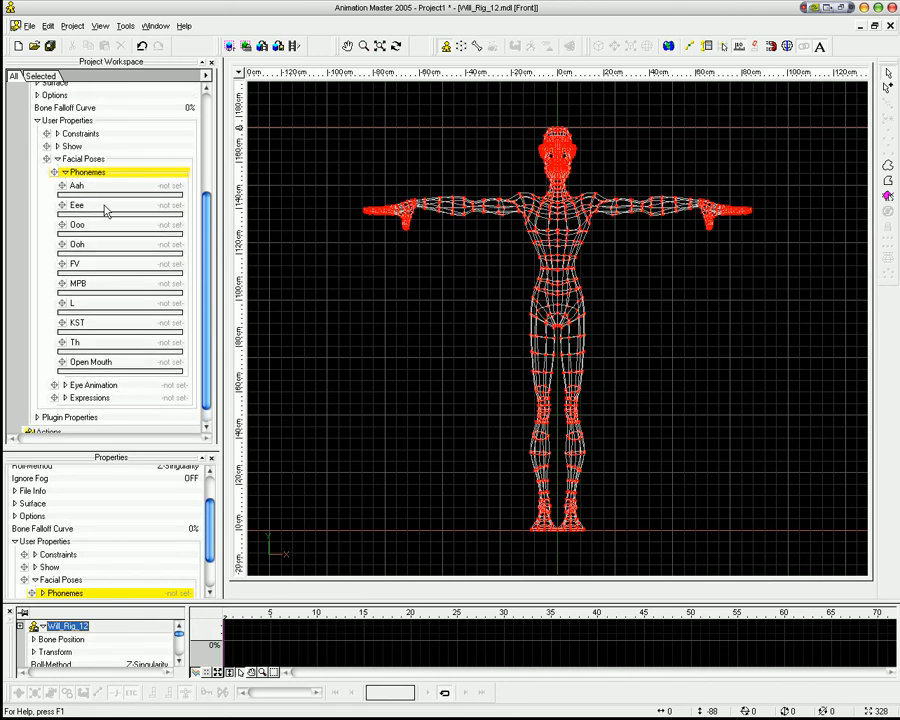
right_click(76, 186)
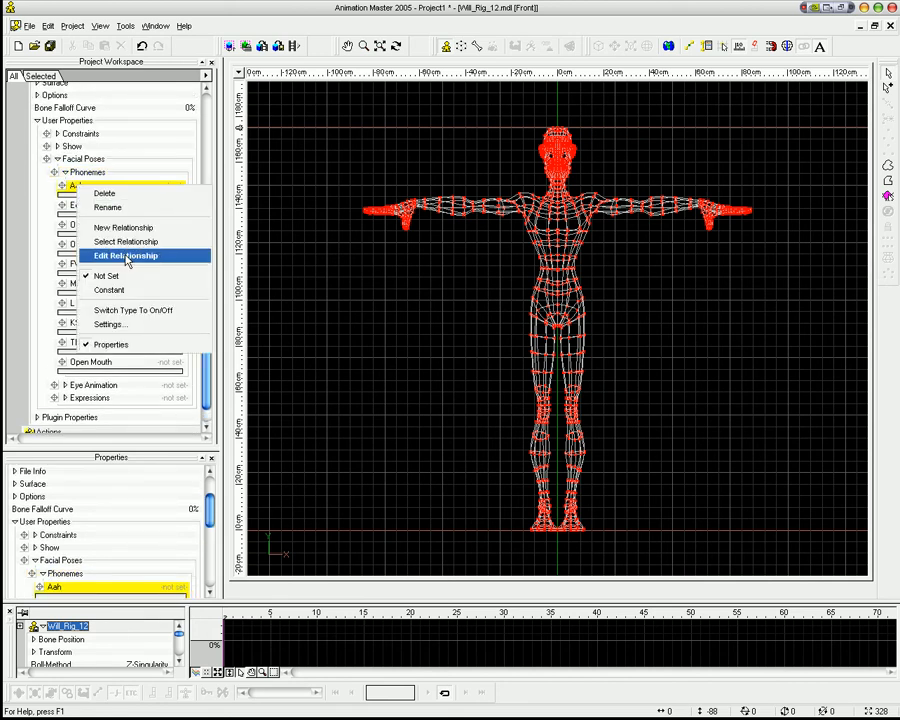
Edit the Aah relationship and rotate the jaw bone to open the mouth
click(124, 256)
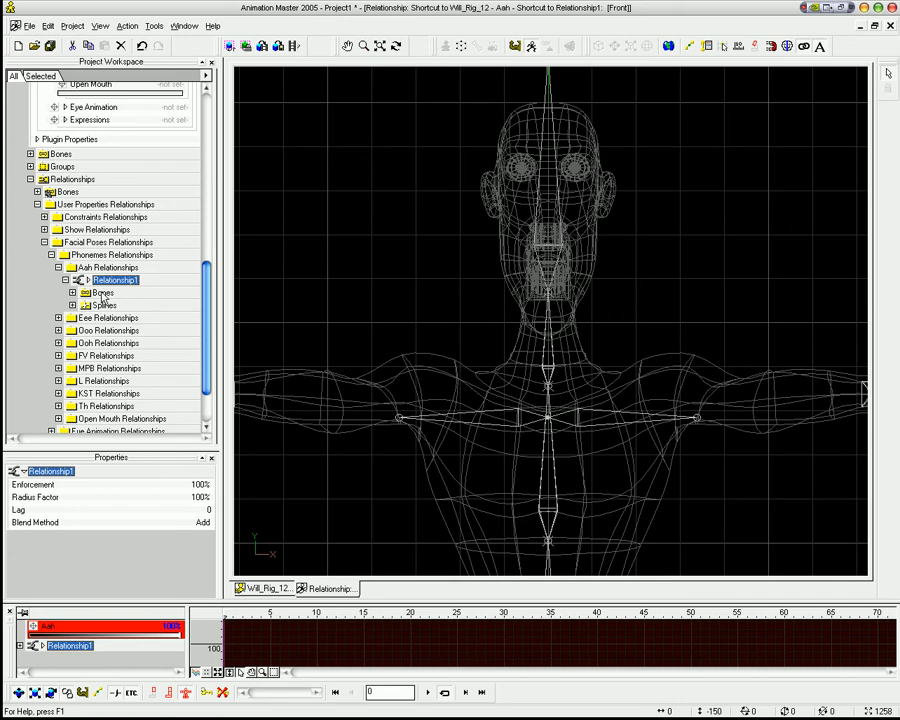
mouse_move(104, 300)
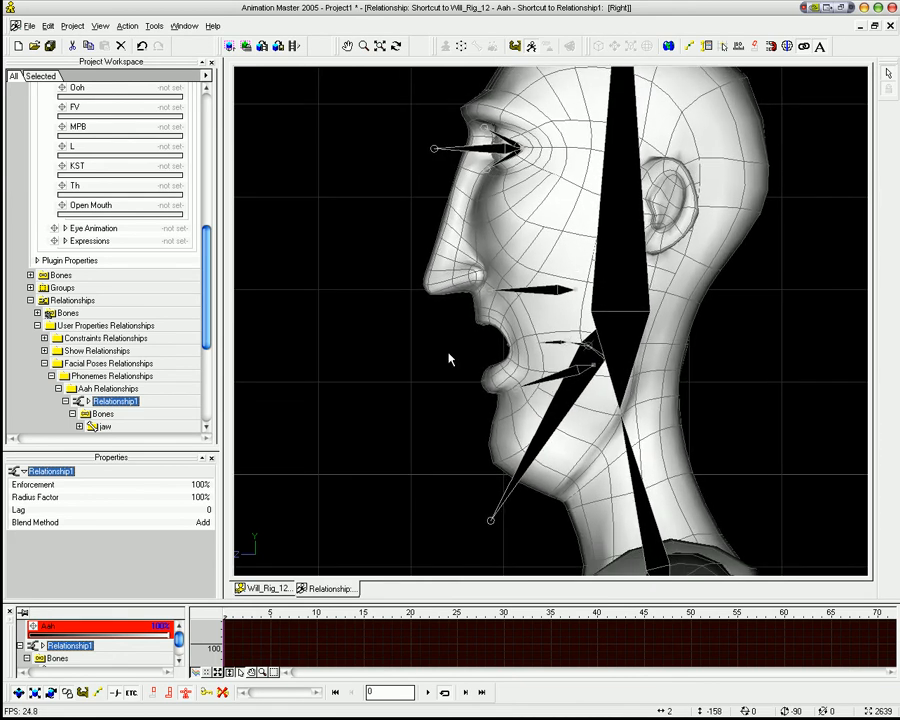
mouse_move(564, 424)
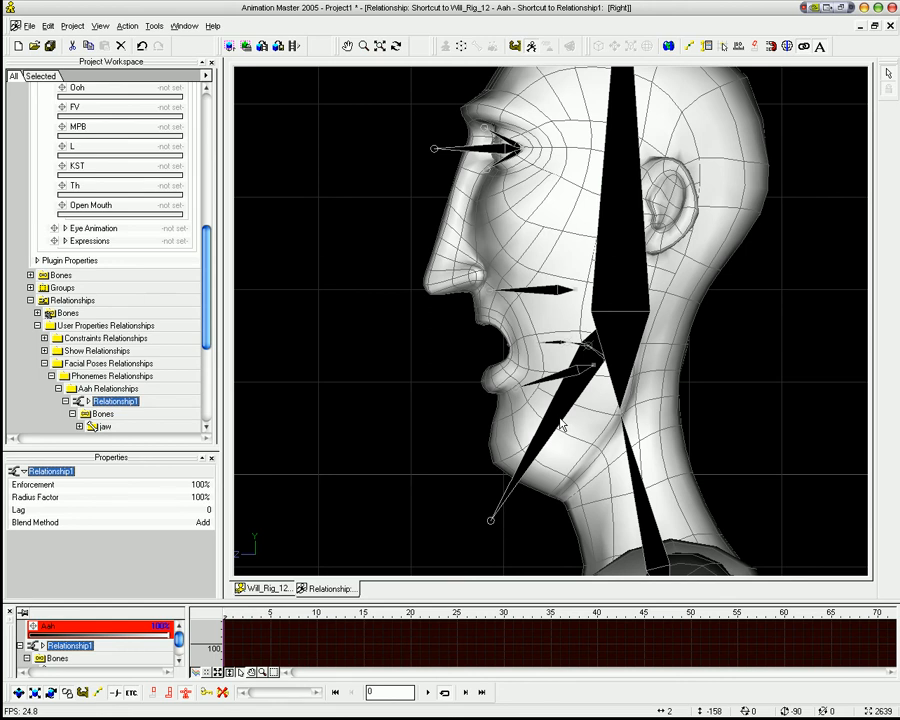
click(104, 426)
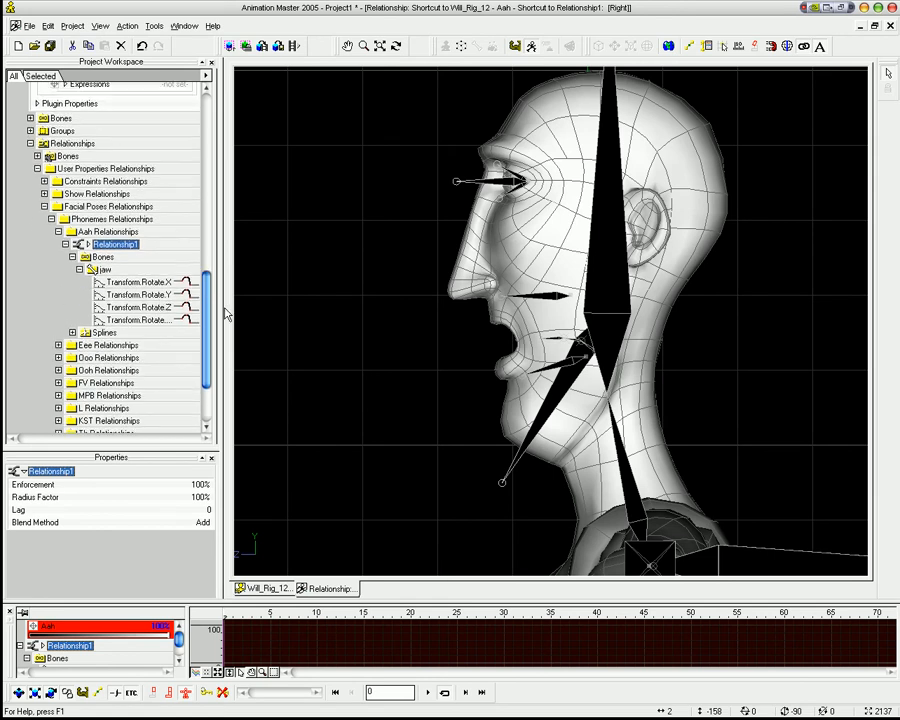
mouse_move(502, 490)
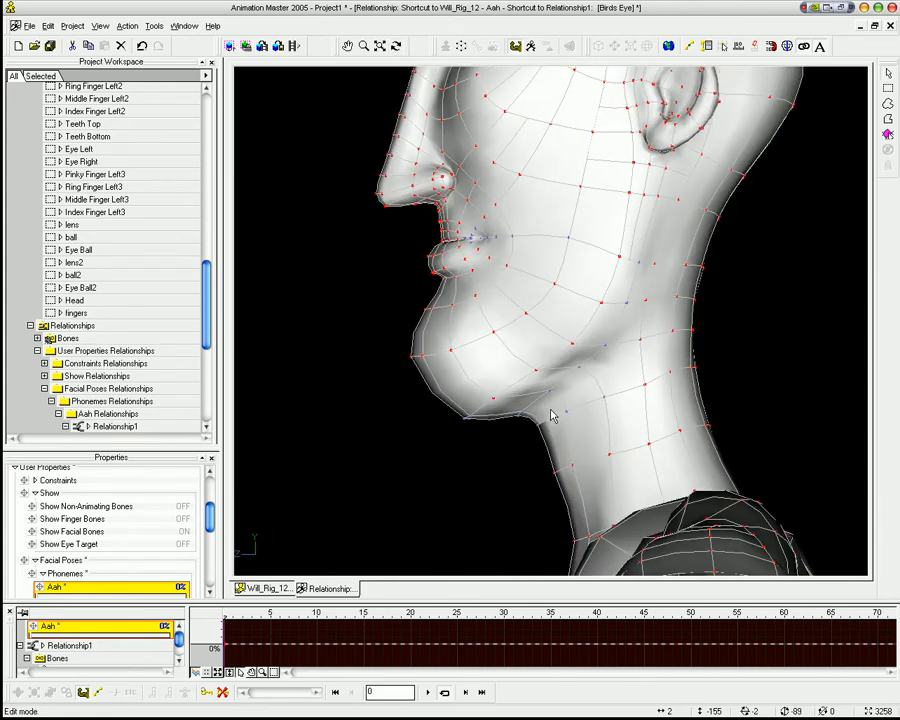
Drag the chin and mouth control points in muscle mode to refine the Aah shape
drag(550, 400, 516, 376)
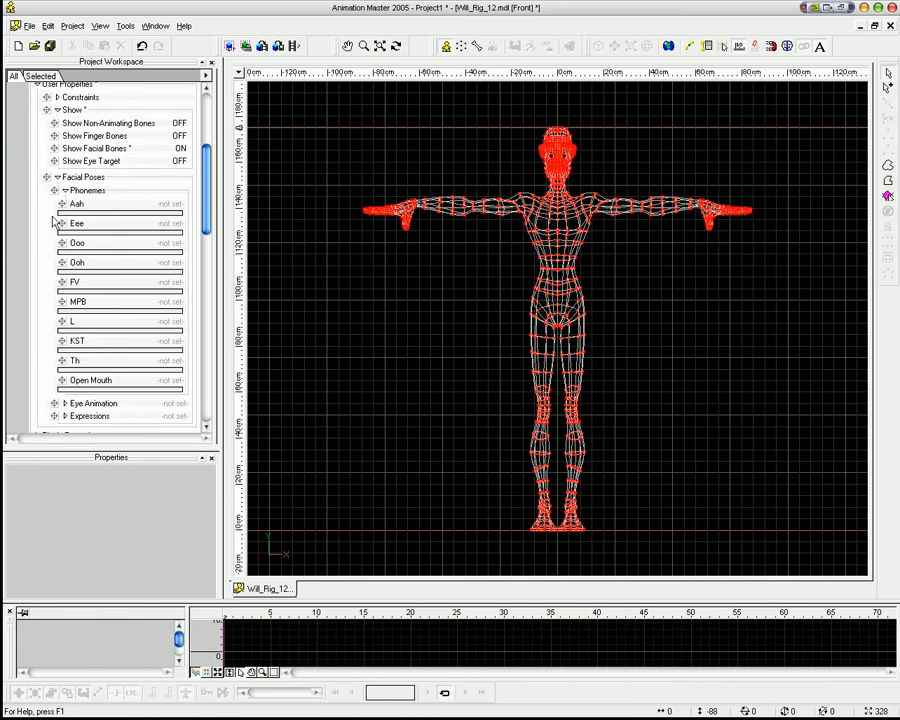
mouse_move(82, 258)
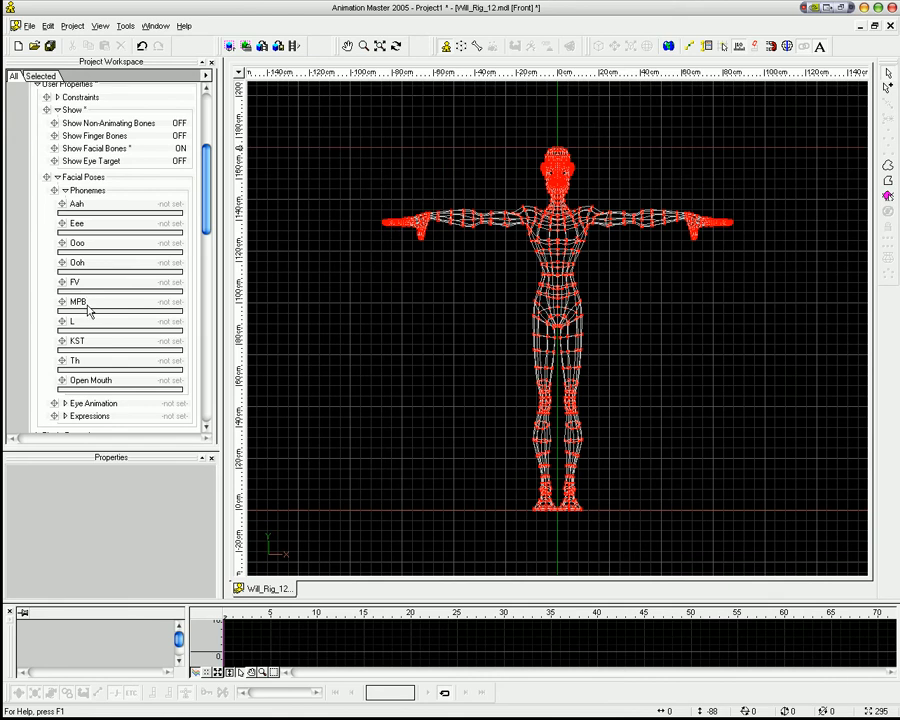
mouse_move(114, 298)
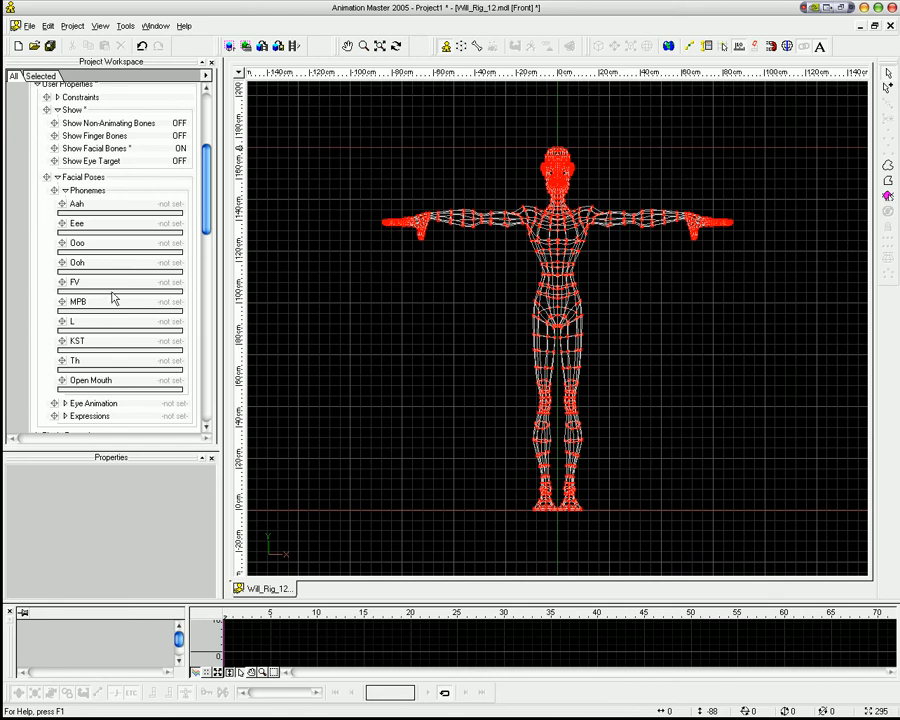
mouse_move(88, 356)
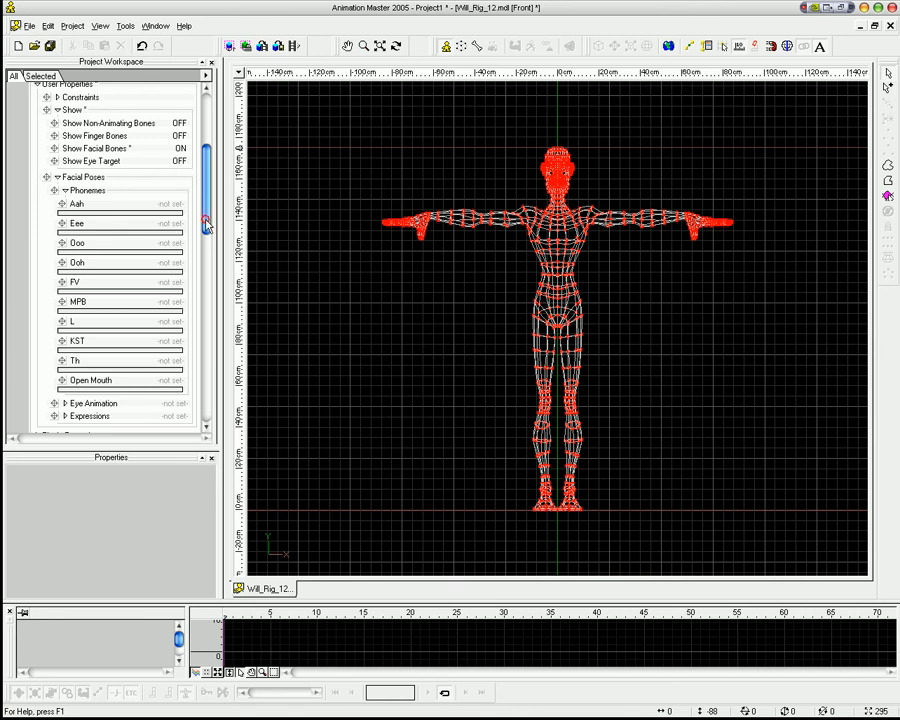
Scroll the Project Workspace down to the Eye Animation sliders
scroll(down, 3)
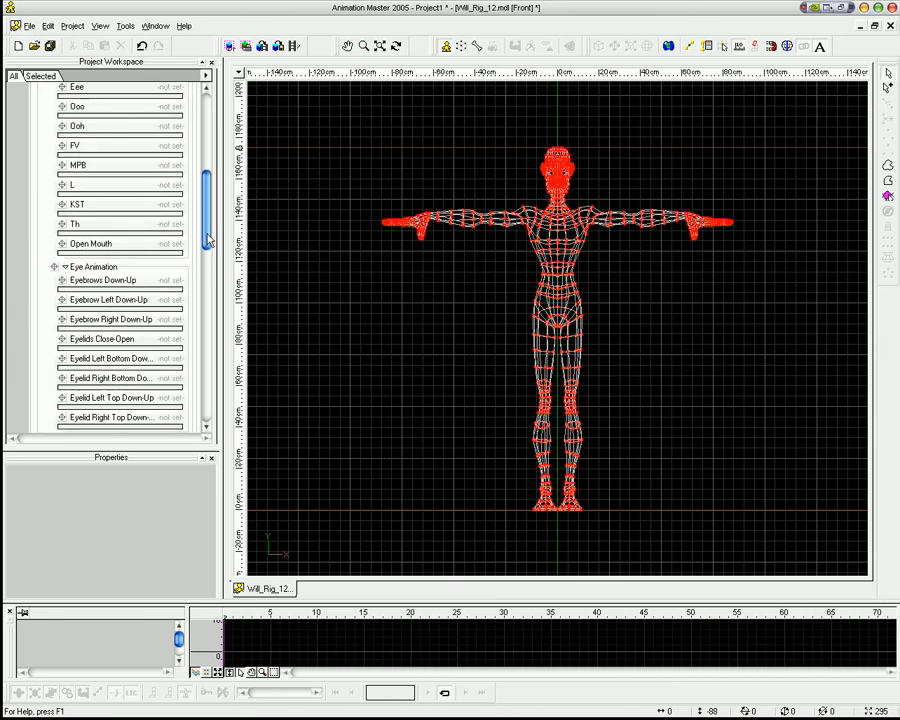
scroll(down, 3)
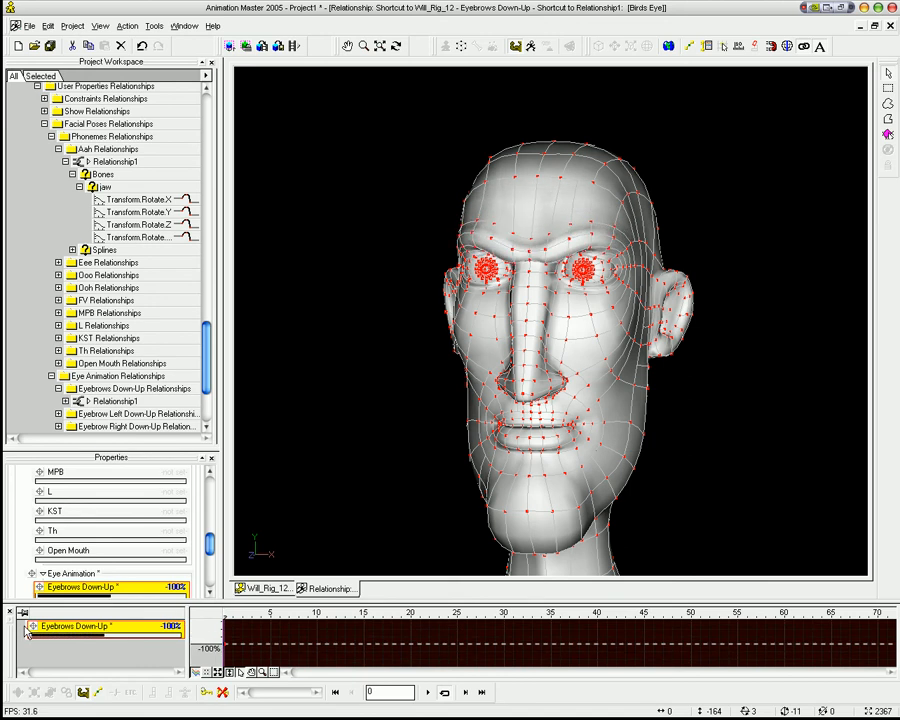
Drag the eyebrow muscle control points upward to reshape the brows above the eyes
drag(30, 624, 184, 624)
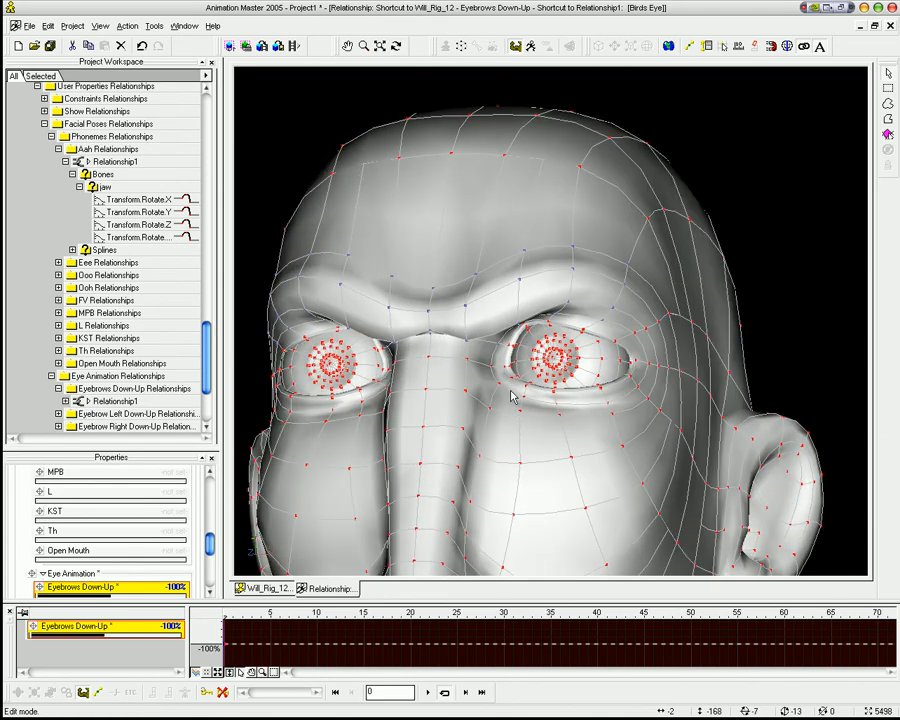
drag(510, 396, 504, 244)
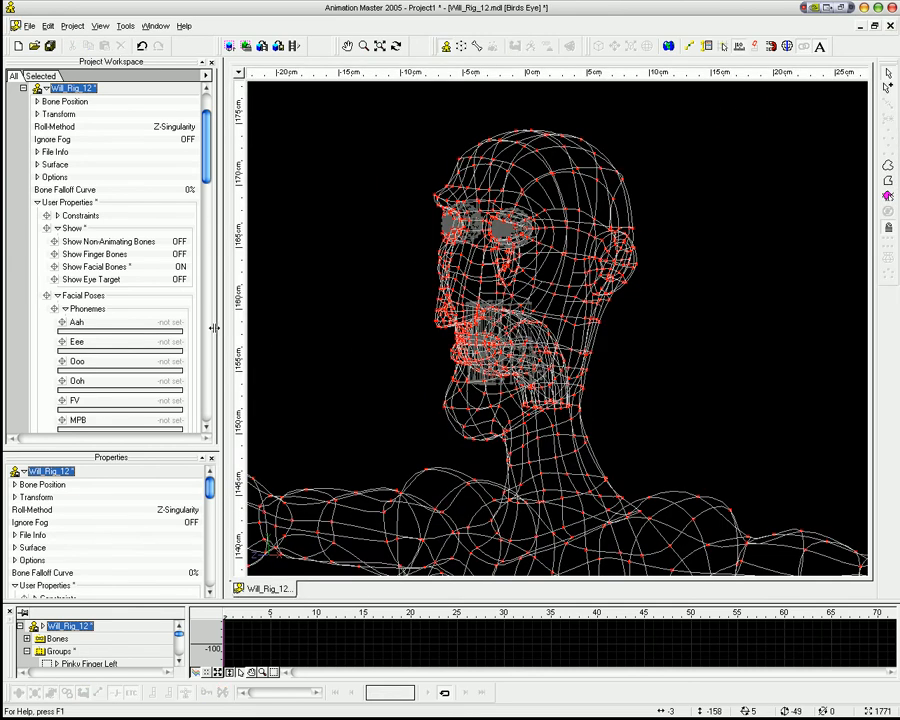
Add a new percentage slider, Percent1, under the Eye Animation group
scroll(down, 3)
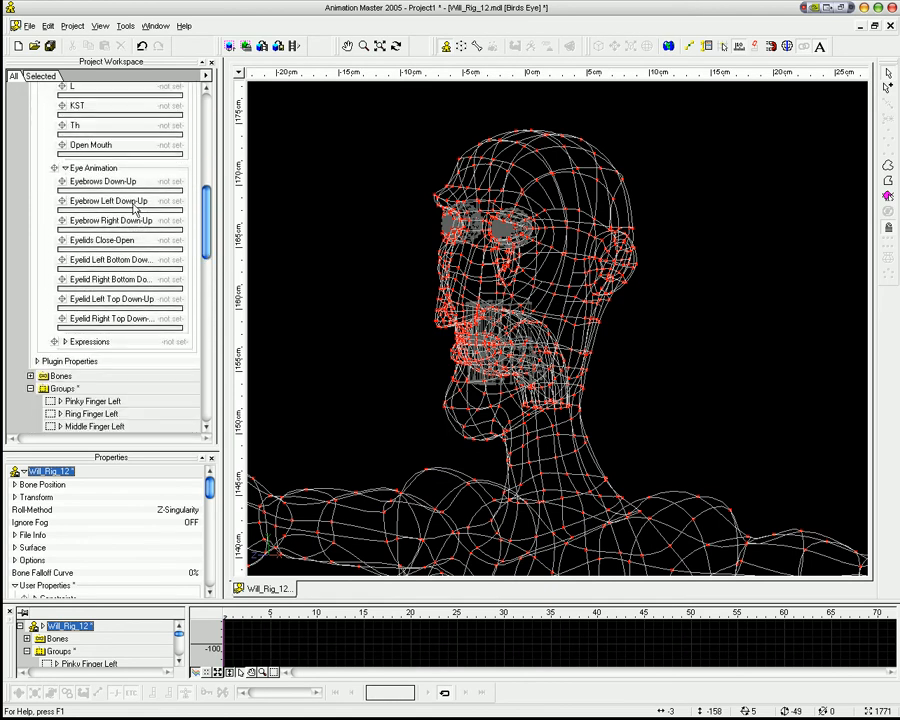
click(100, 180)
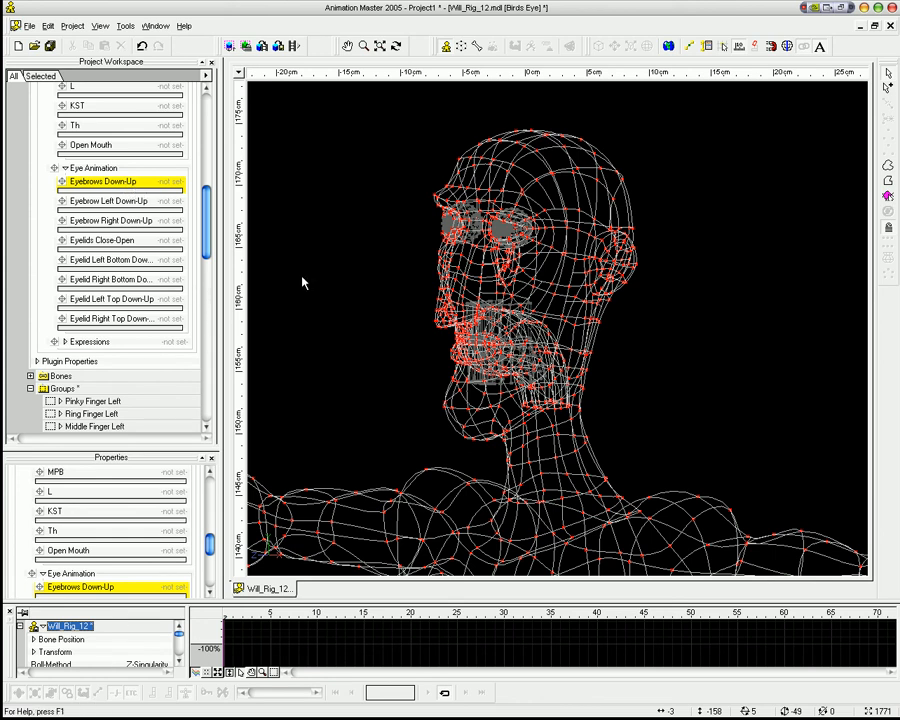
mouse_move(104, 176)
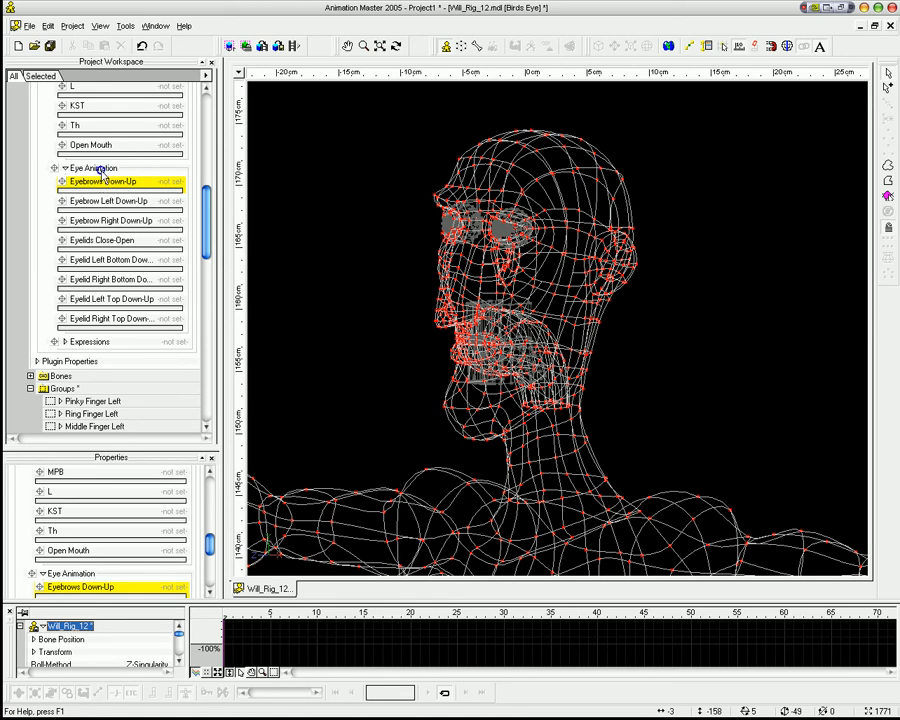
right_click(92, 168)
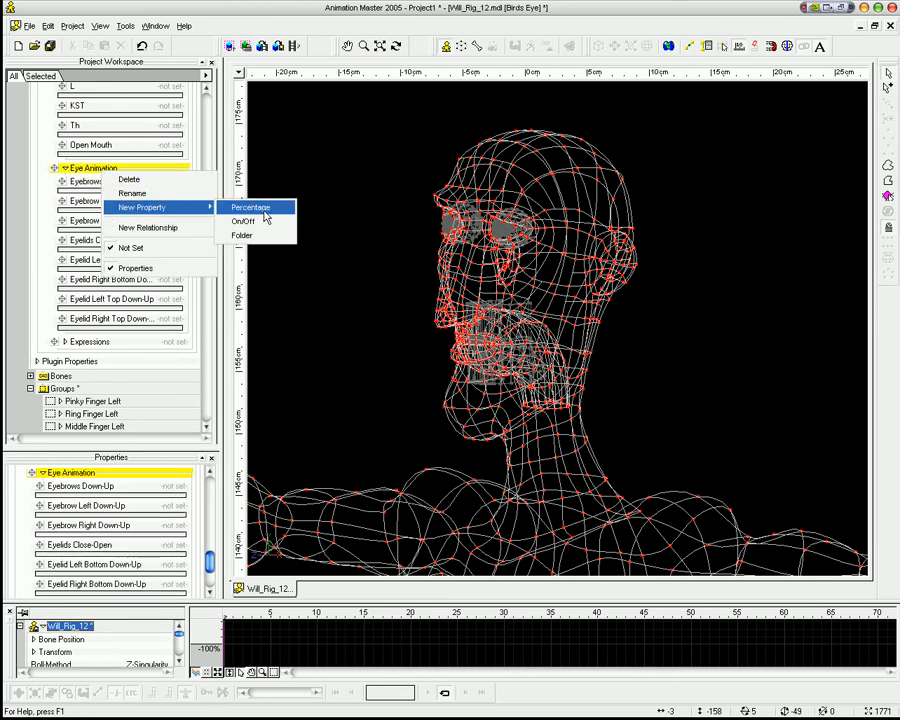
click(248, 206)
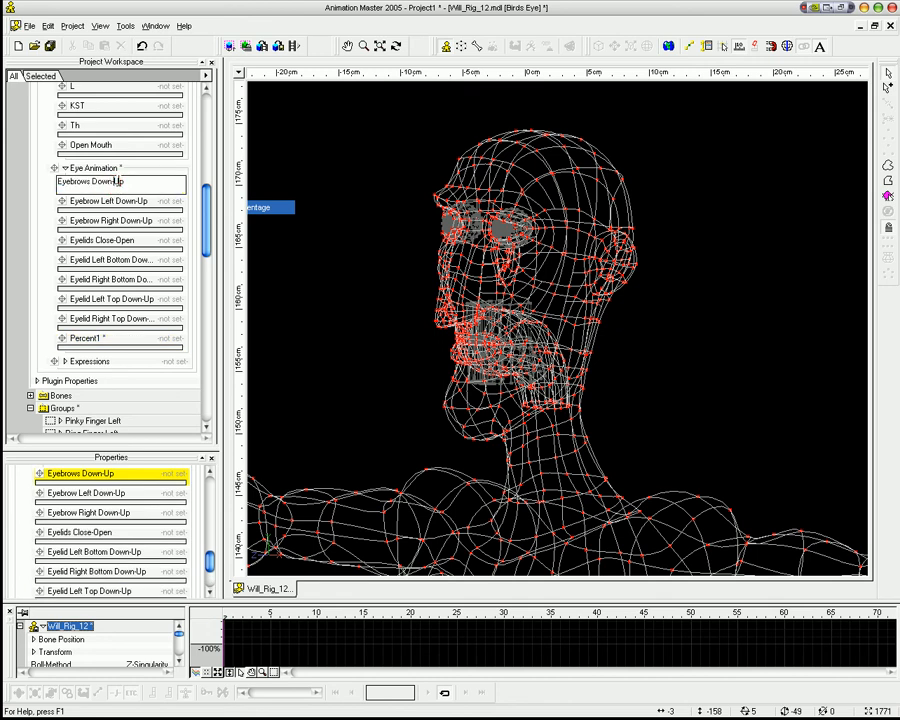
Reopen the Eyebrows Down-Up relationship and create a new relationship driven by Percent1
right_click(90, 180)
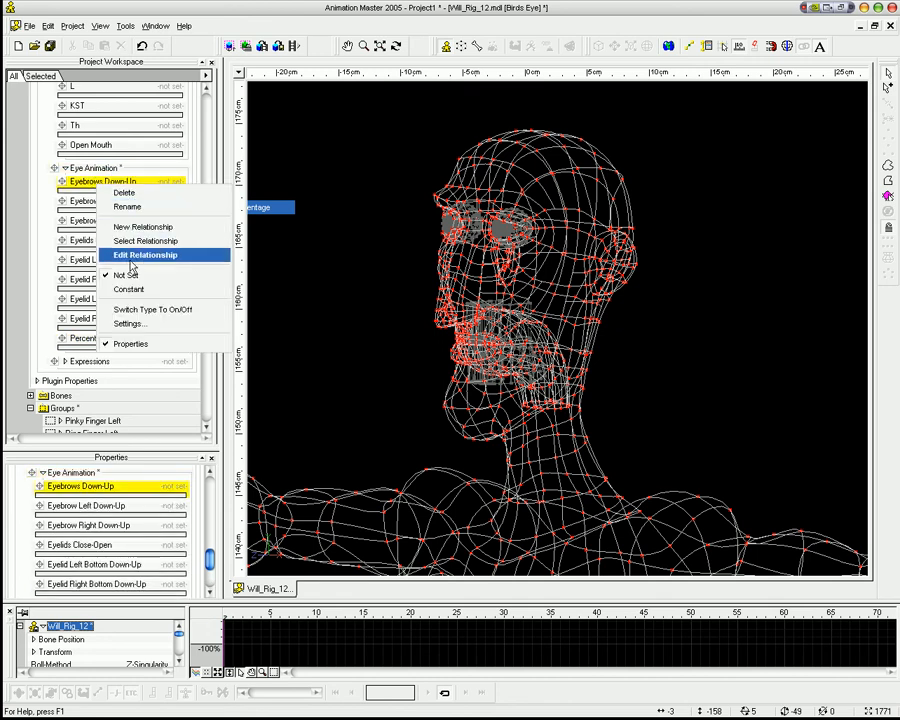
click(144, 254)
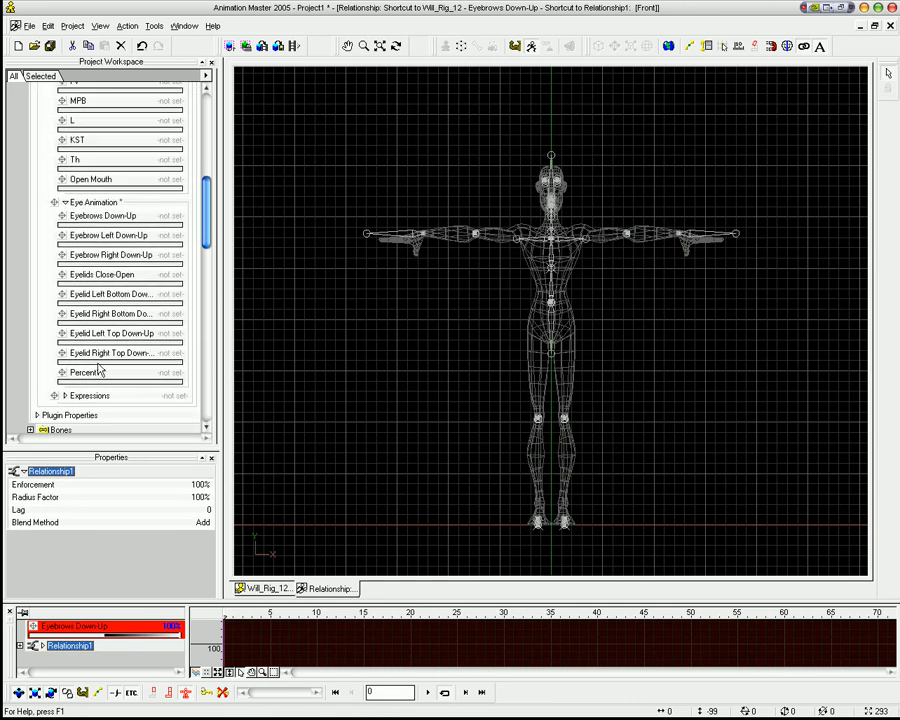
right_click(84, 372)
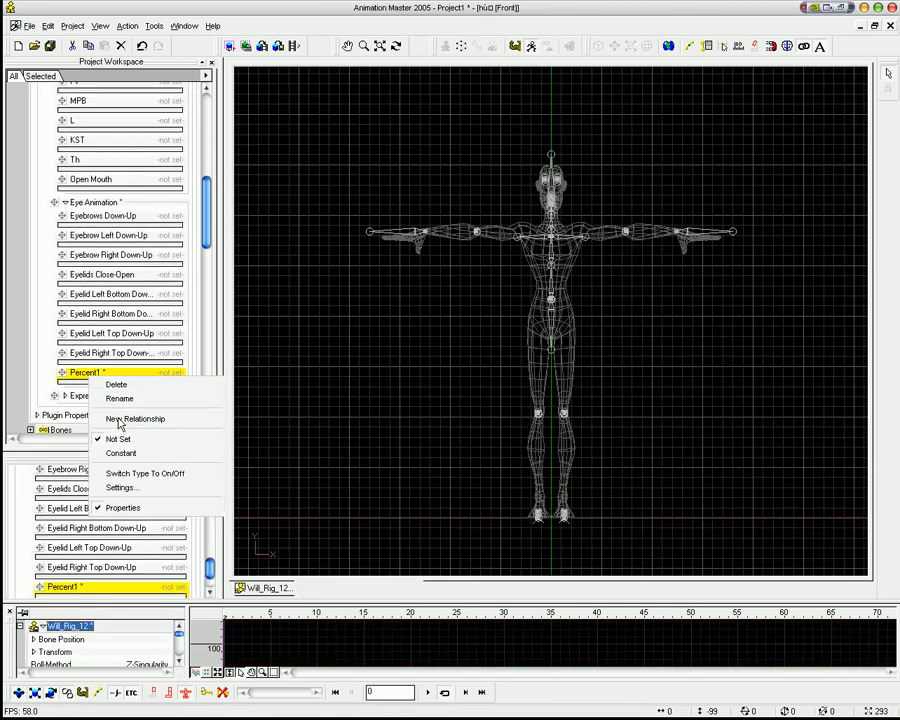
click(136, 418)
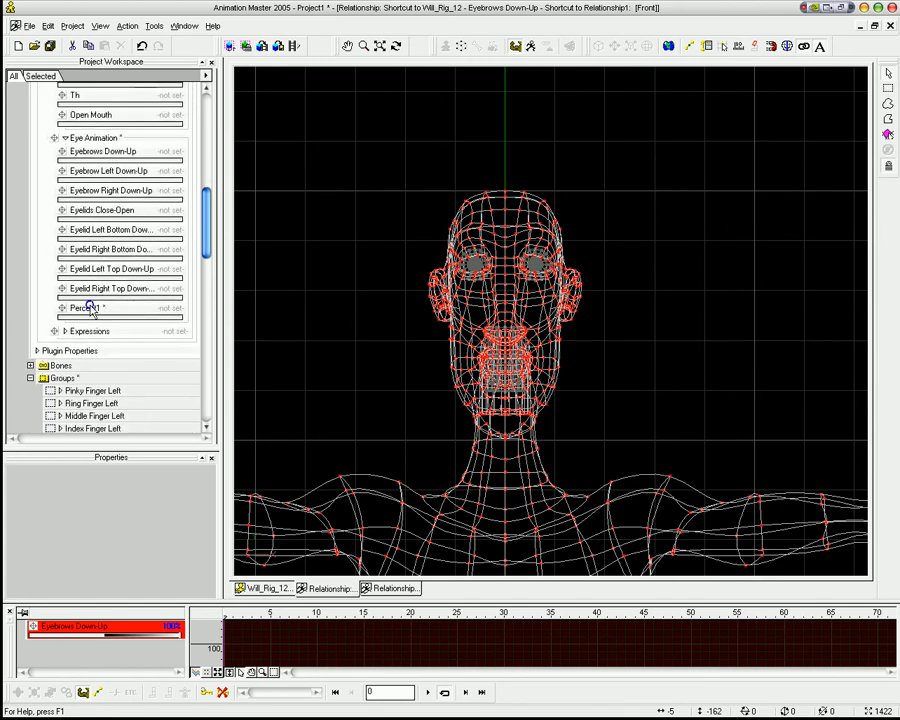
Set Percent1's minimum value to -100% and confirm the slider range
double_click(84, 308)
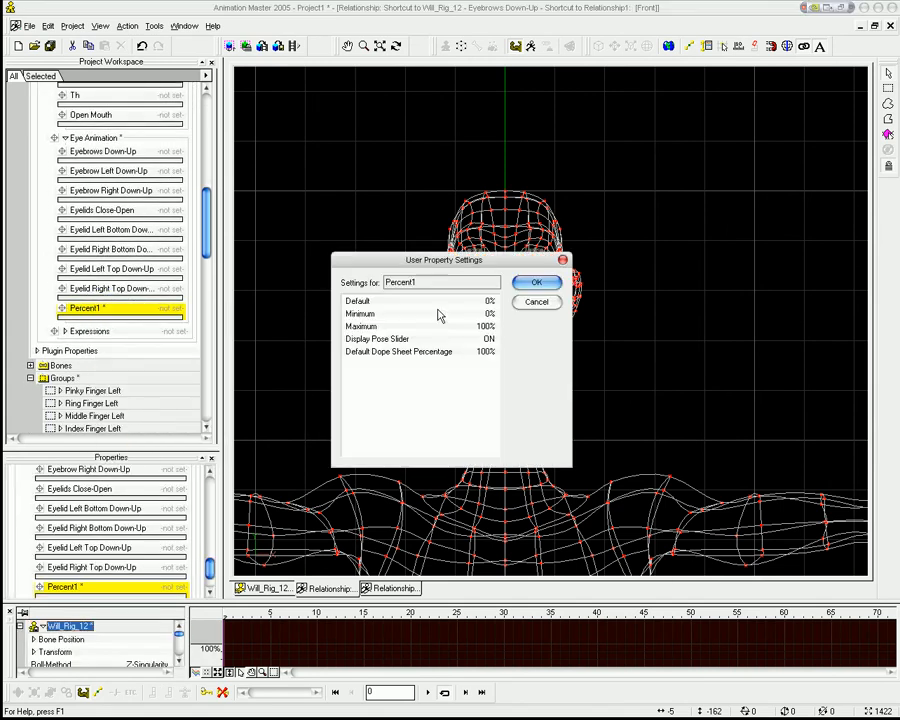
text(-100)
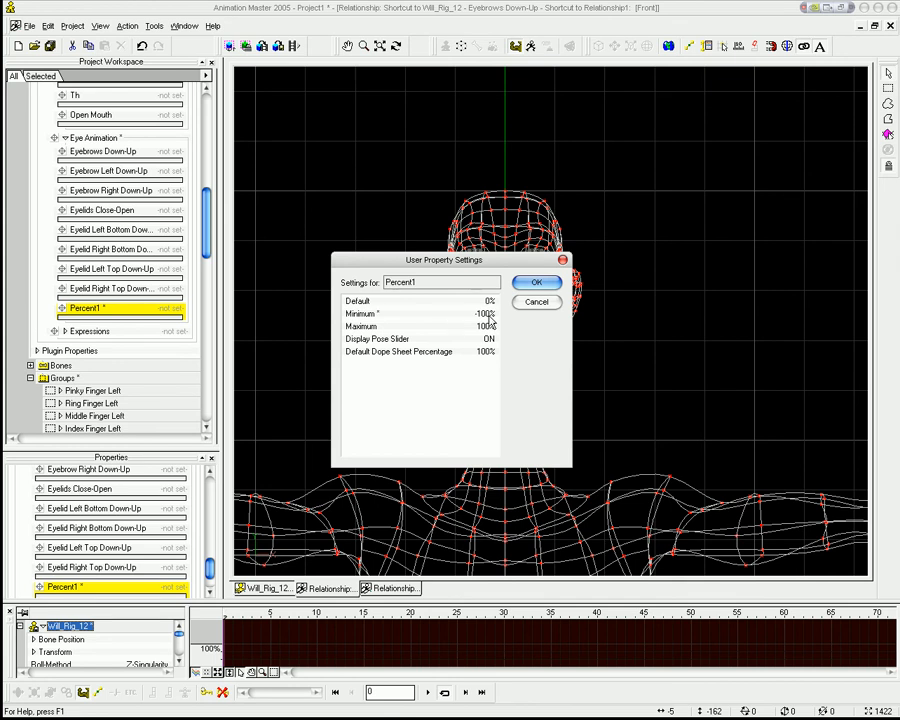
click(536, 280)
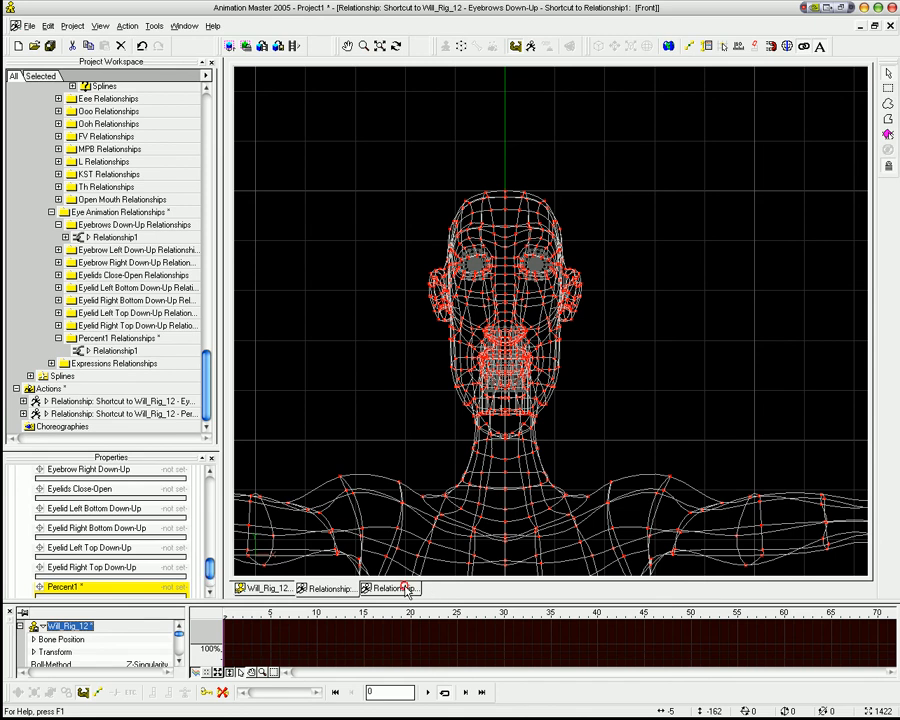
Select Percent1's Relationship1, showing 100% enforcement and the Add blend method
click(112, 236)
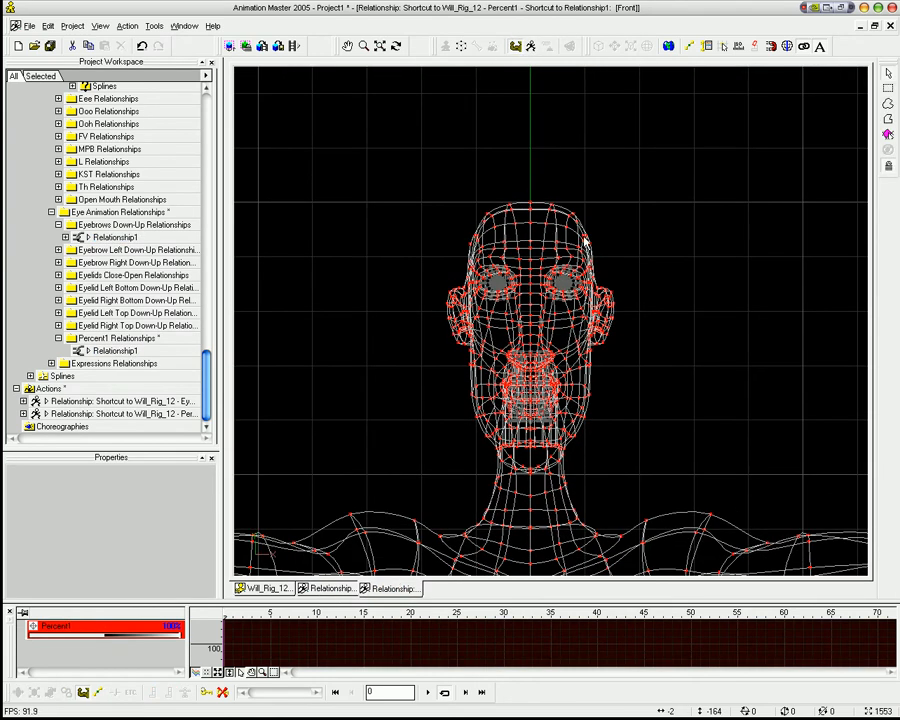
click(112, 236)
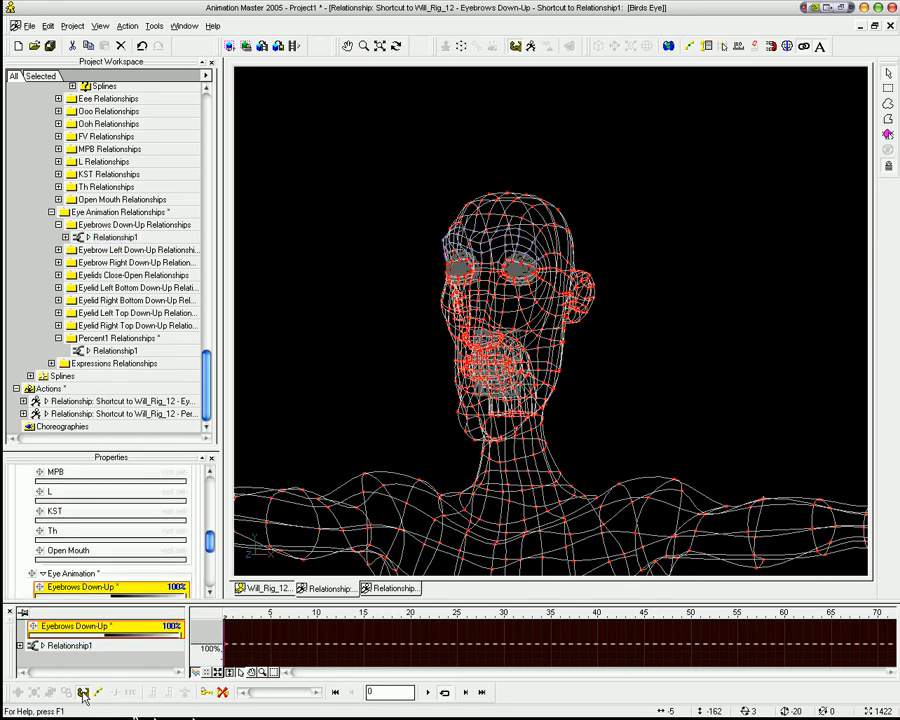
click(112, 236)
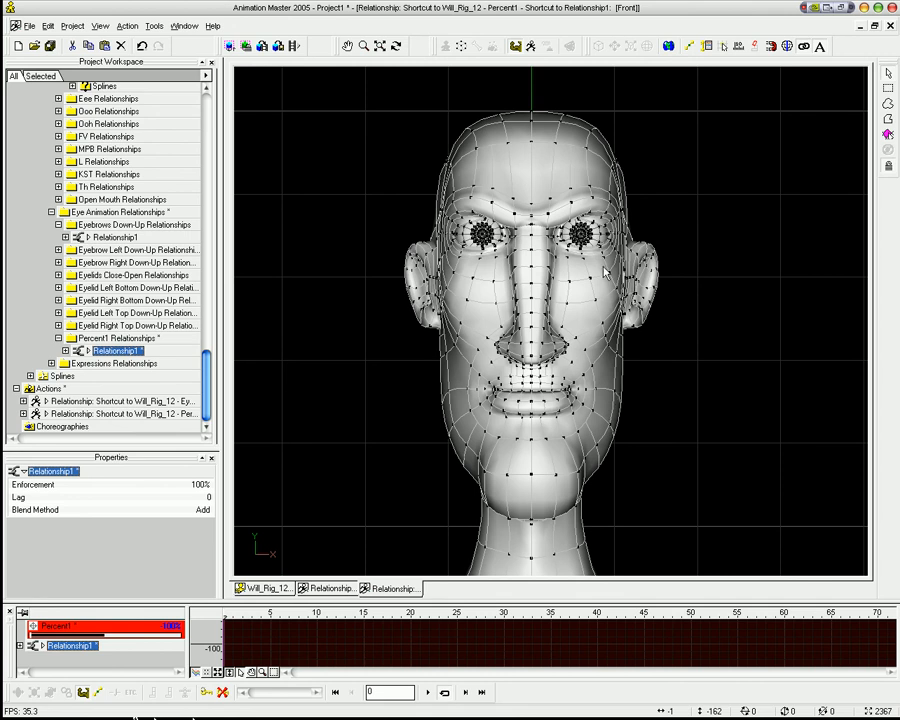
mouse_move(548, 186)
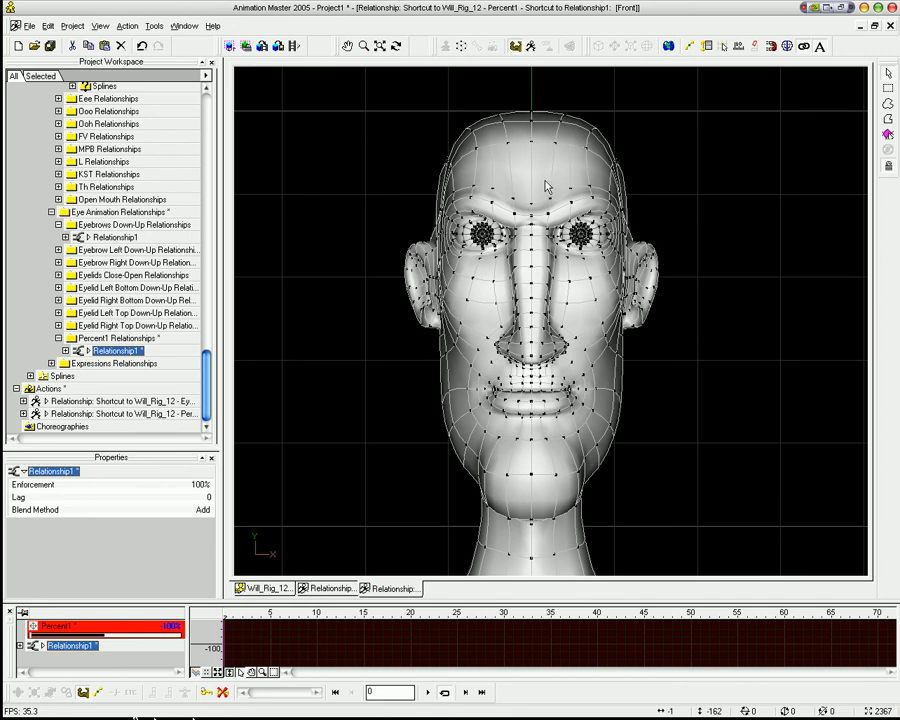
mouse_move(508, 236)
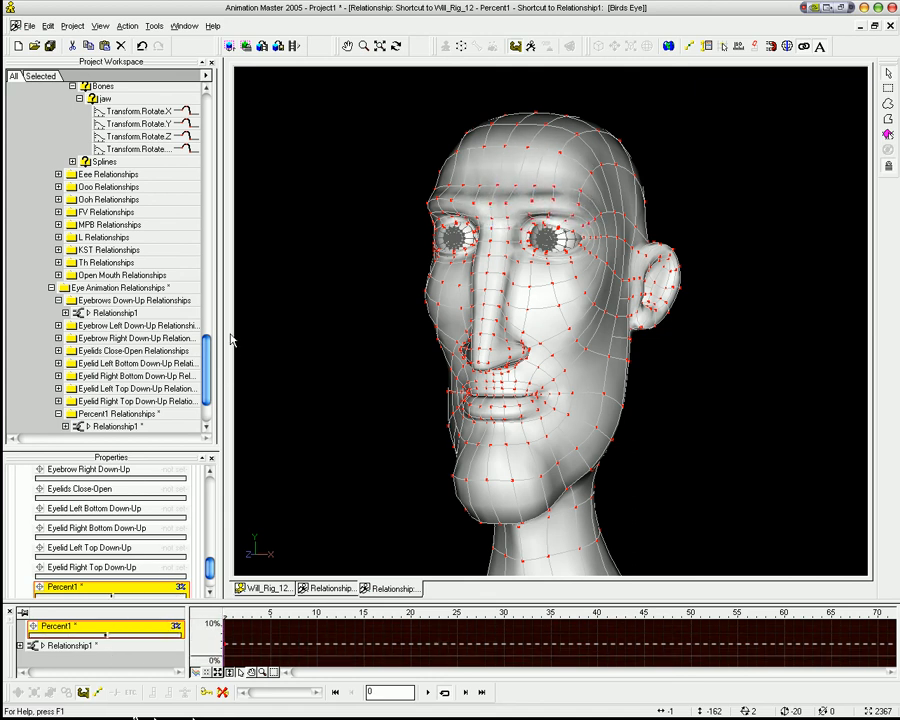
Check each left and right eyelid Down-Up pose in turn, then select the Percent1 pose
scroll(down, 3)
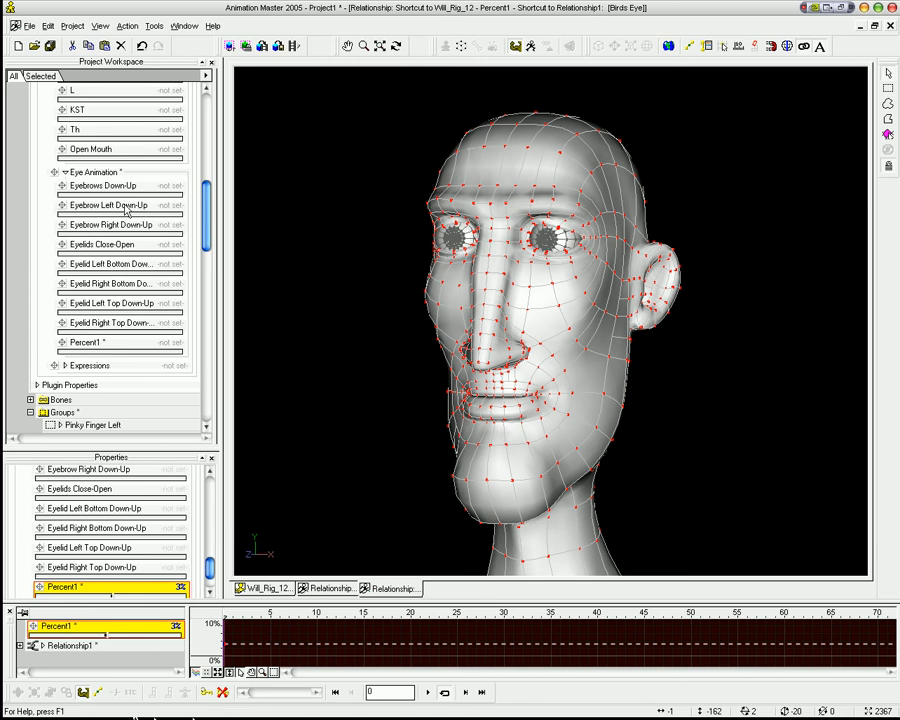
mouse_move(128, 230)
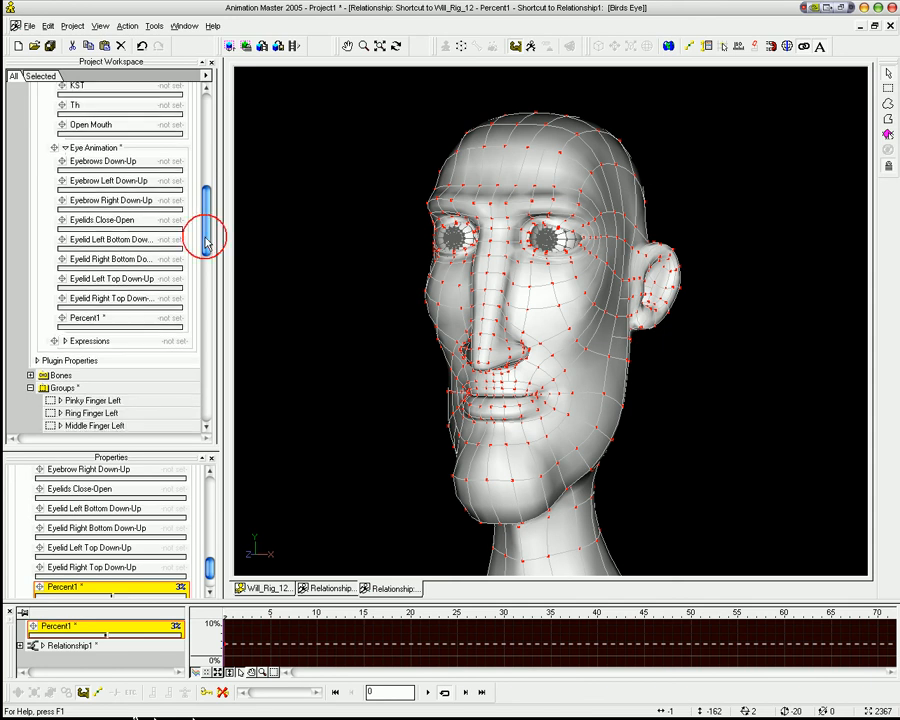
click(100, 218)
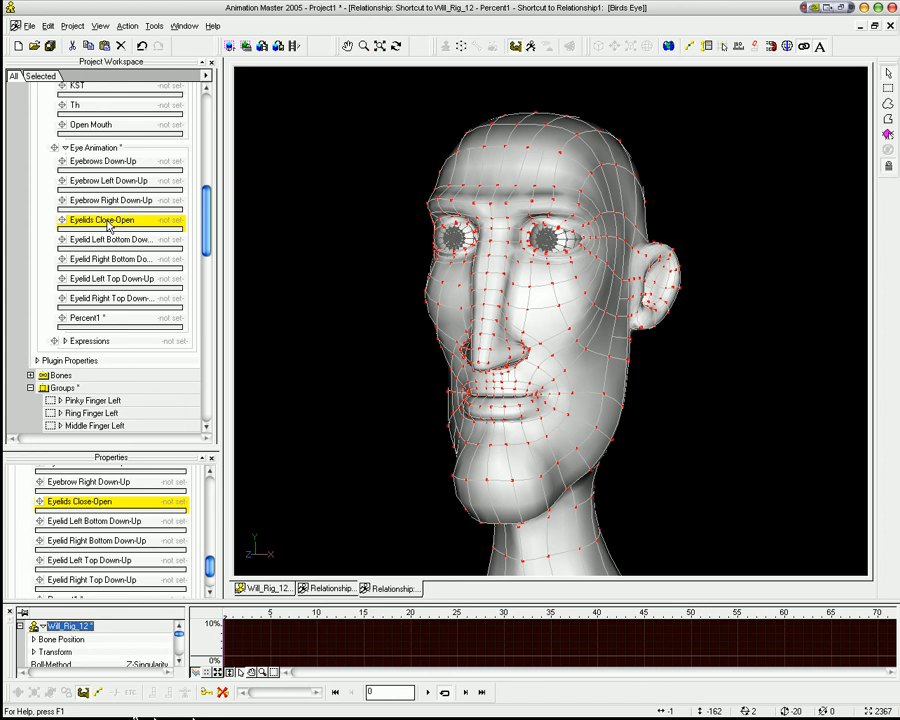
click(110, 298)
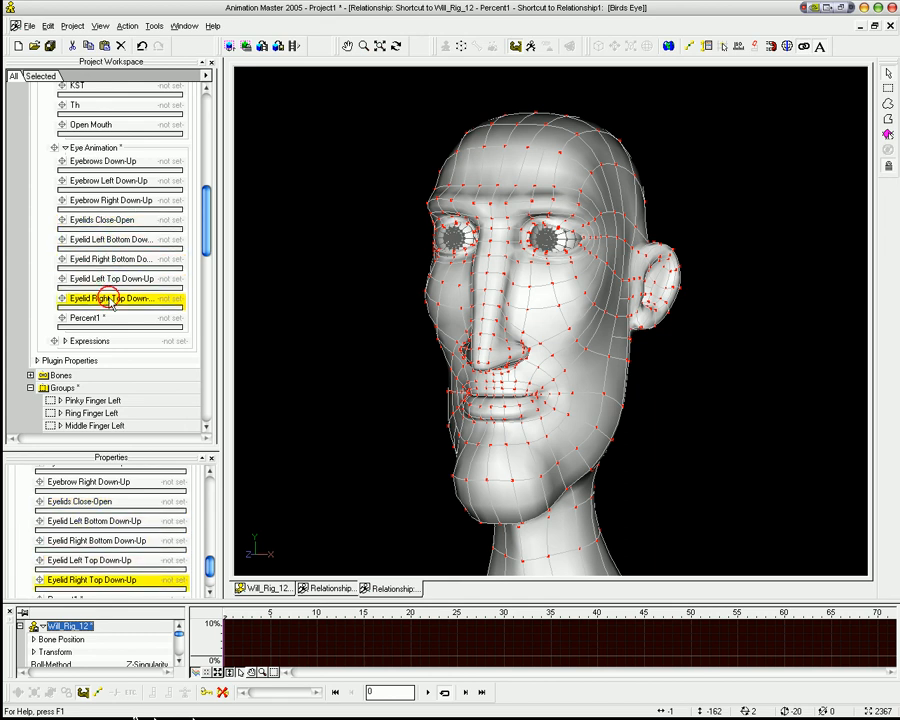
click(110, 260)
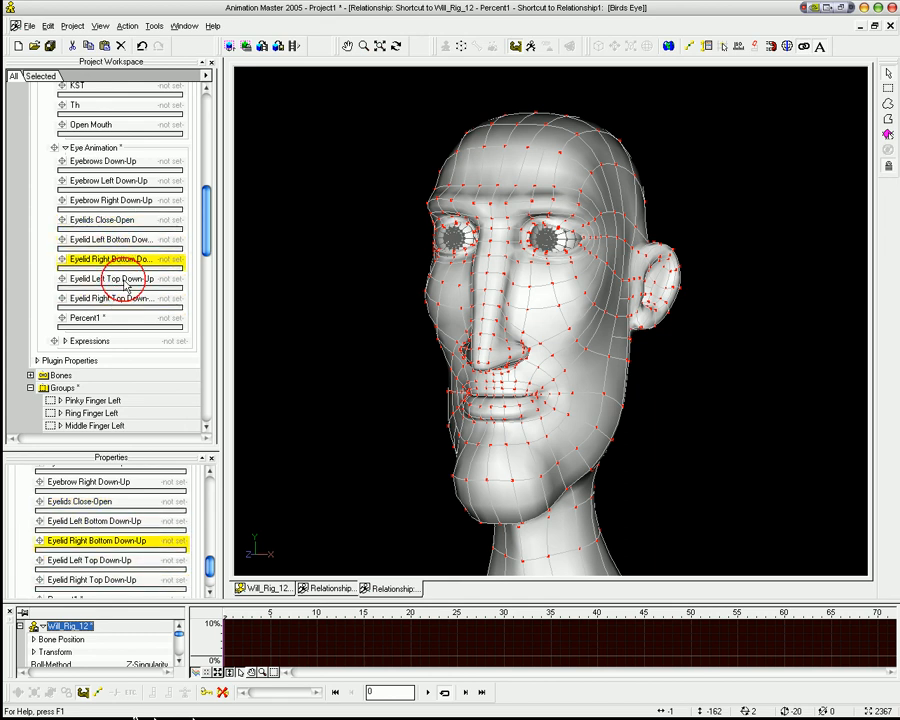
click(110, 298)
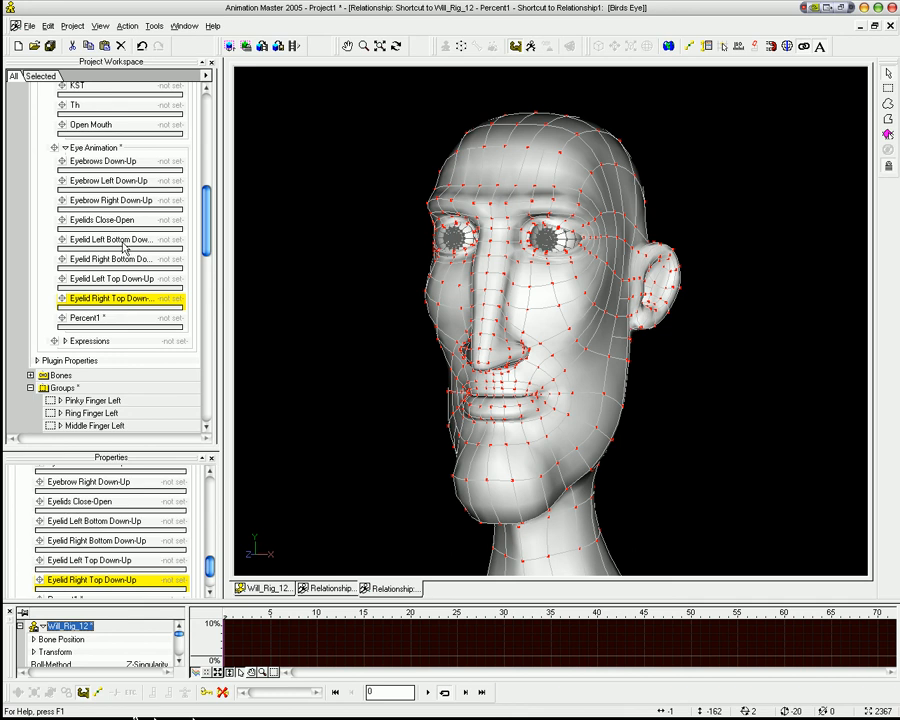
click(110, 240)
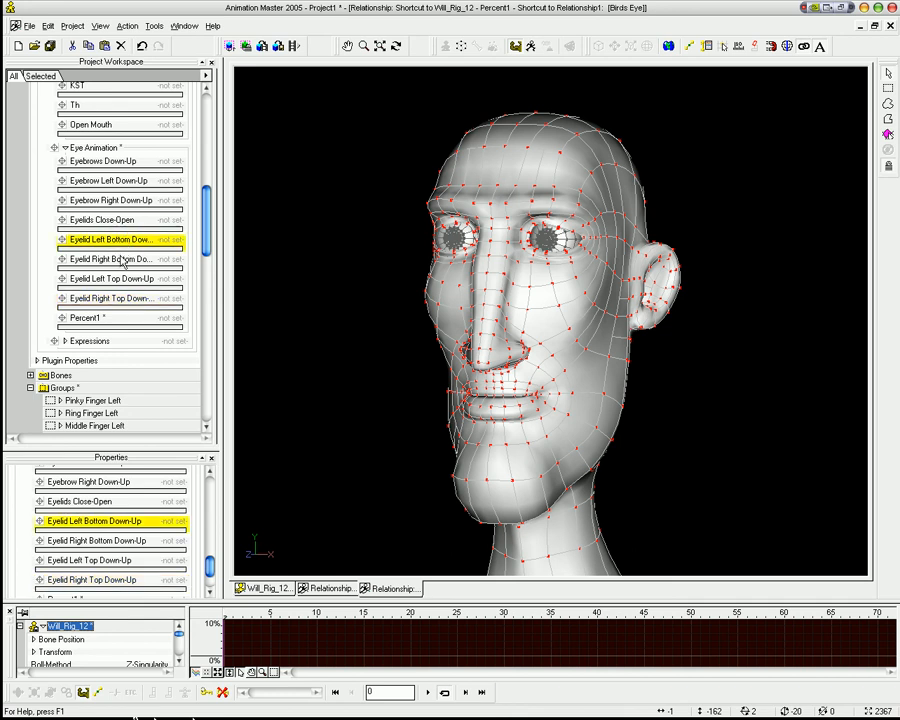
click(110, 278)
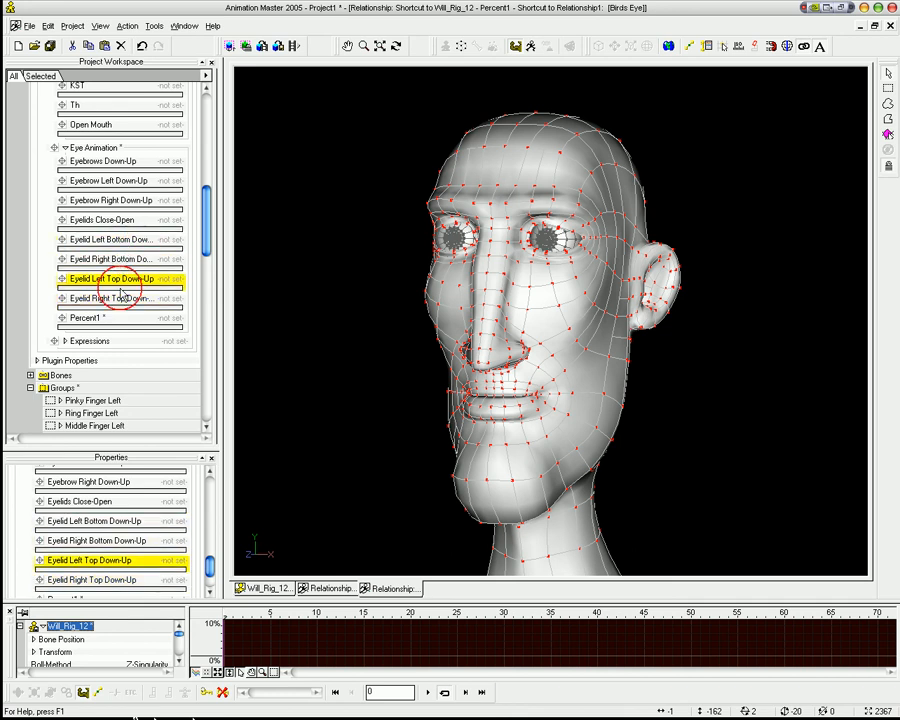
click(110, 298)
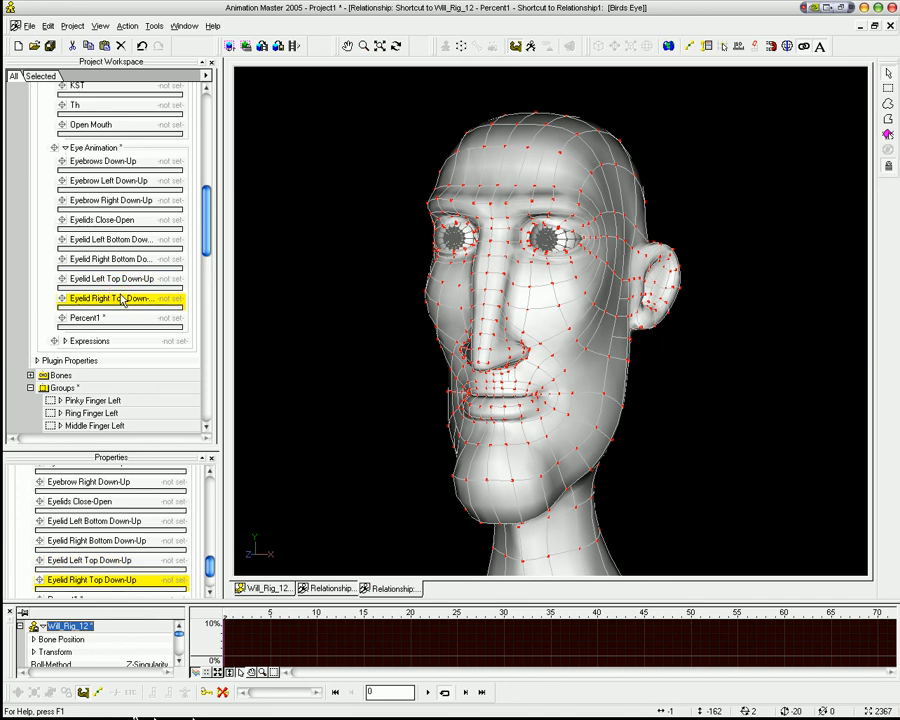
click(90, 316)
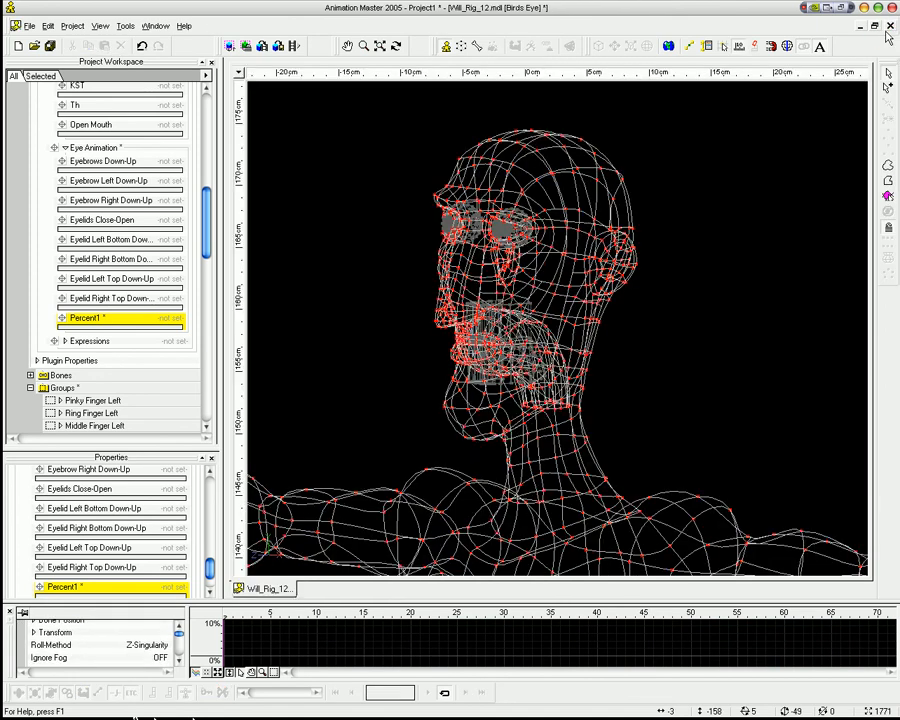
Remove Percent1 and select the new Frown-Smile pose under Expressions, ready for a relationship
right_click(84, 318)
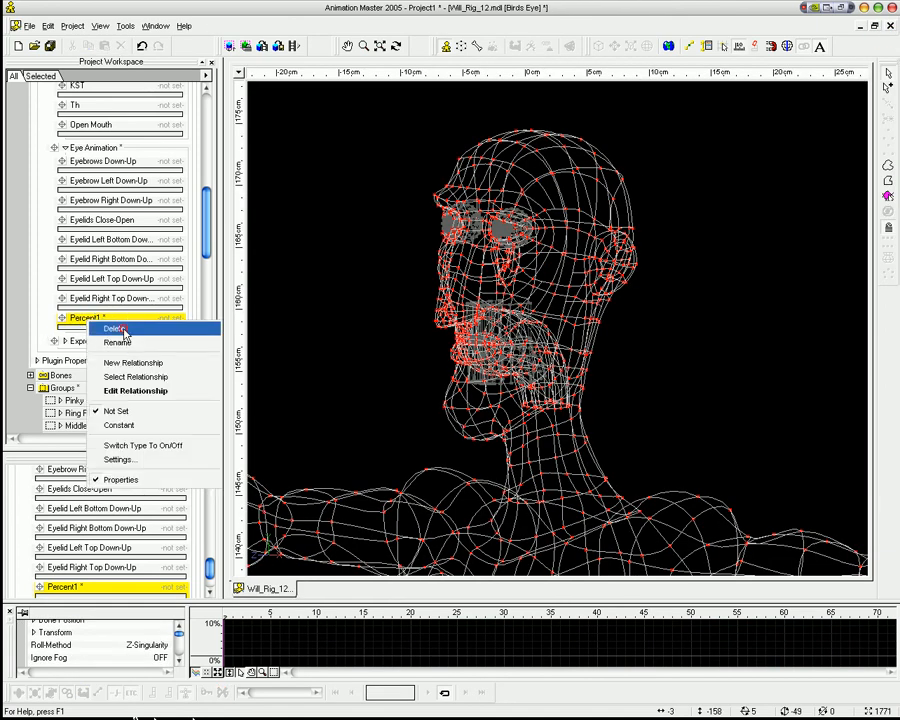
click(114, 328)
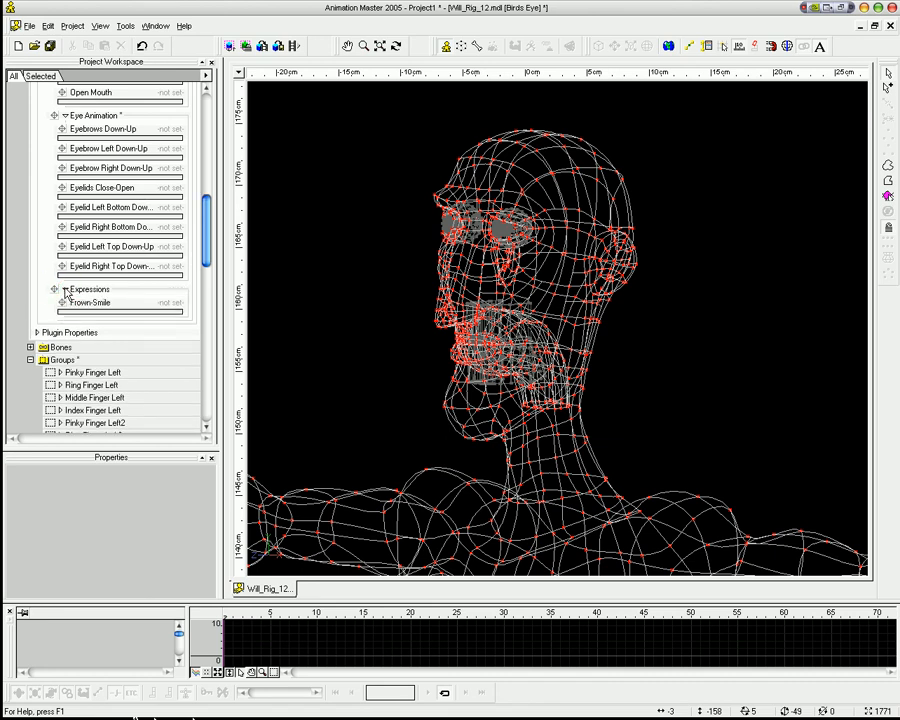
click(90, 302)
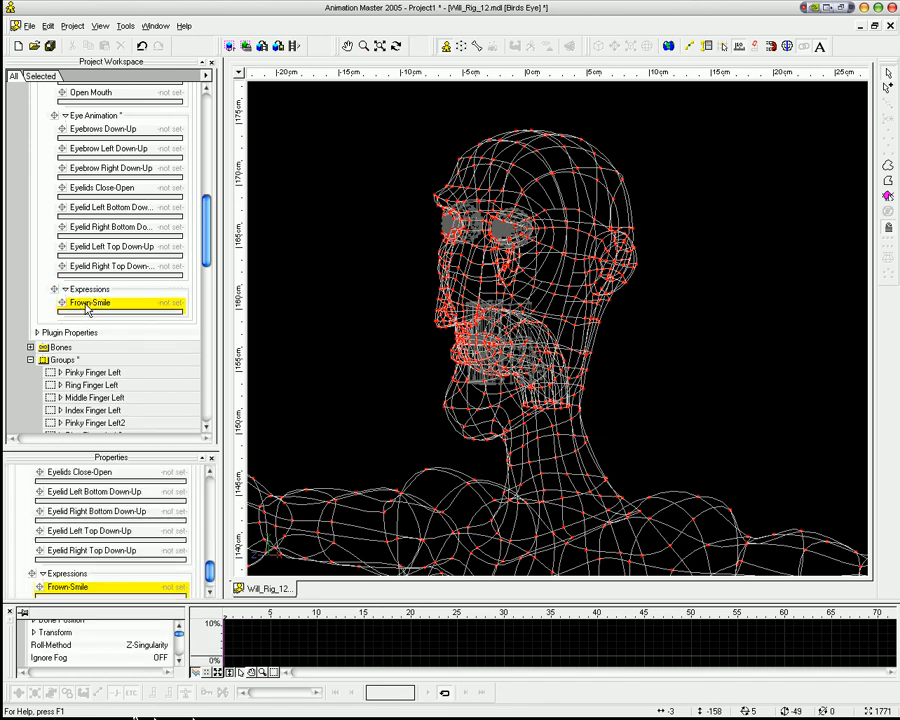
right_click(90, 302)
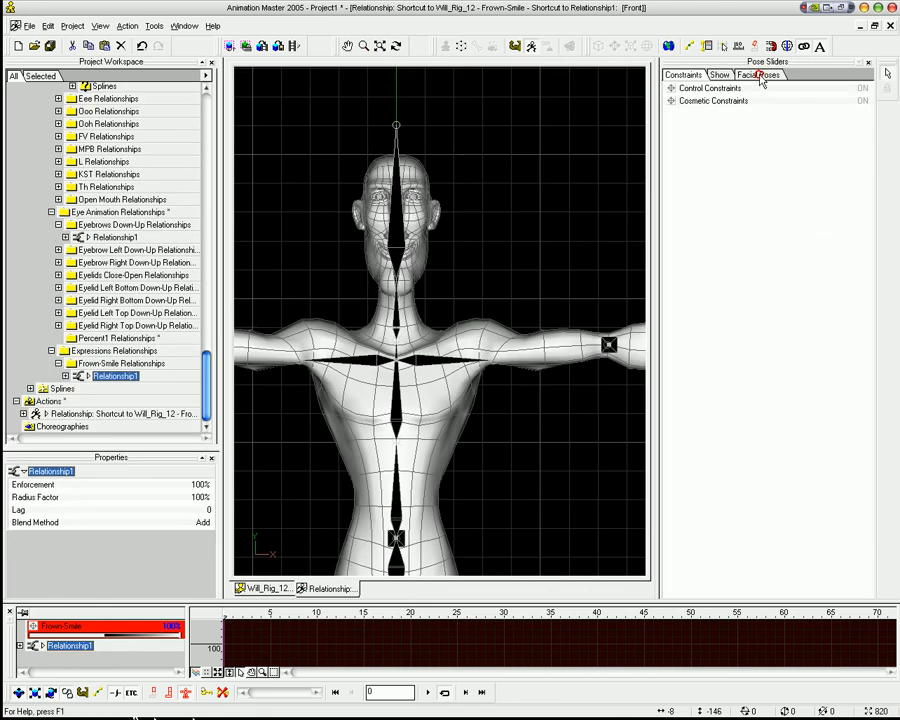
Include both bottom eyelid poses at 50% in Frown-Smile's relationship and test the slider into a smile
click(760, 76)
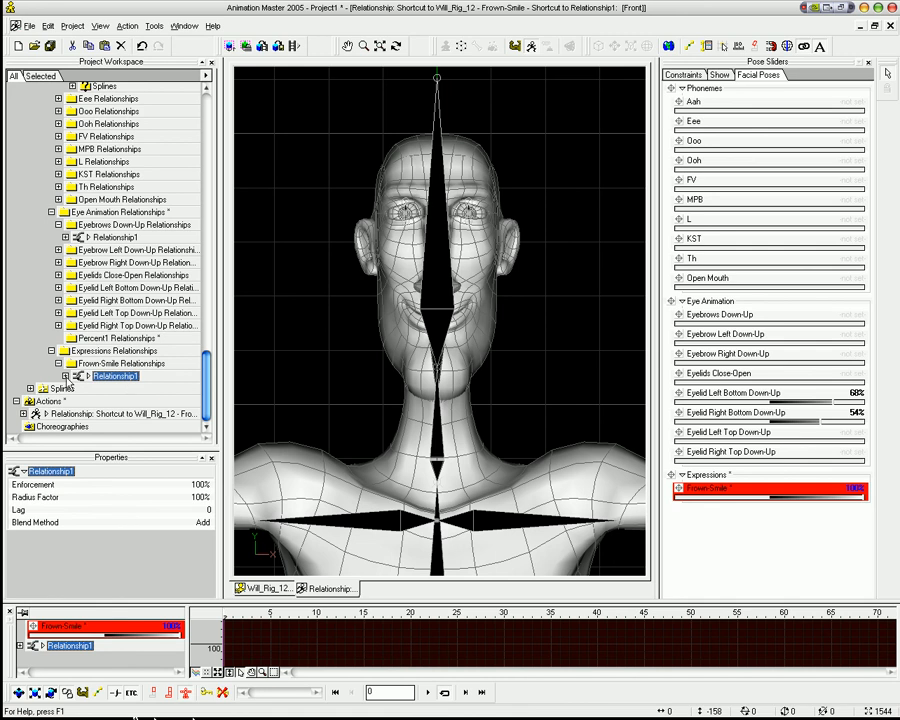
click(76, 388)
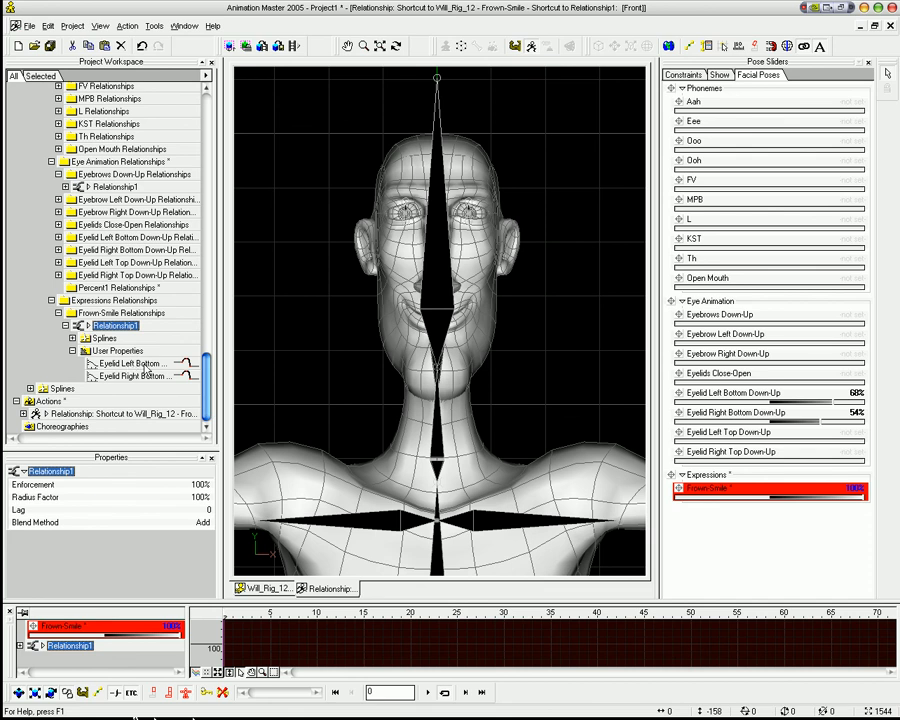
mouse_move(124, 382)
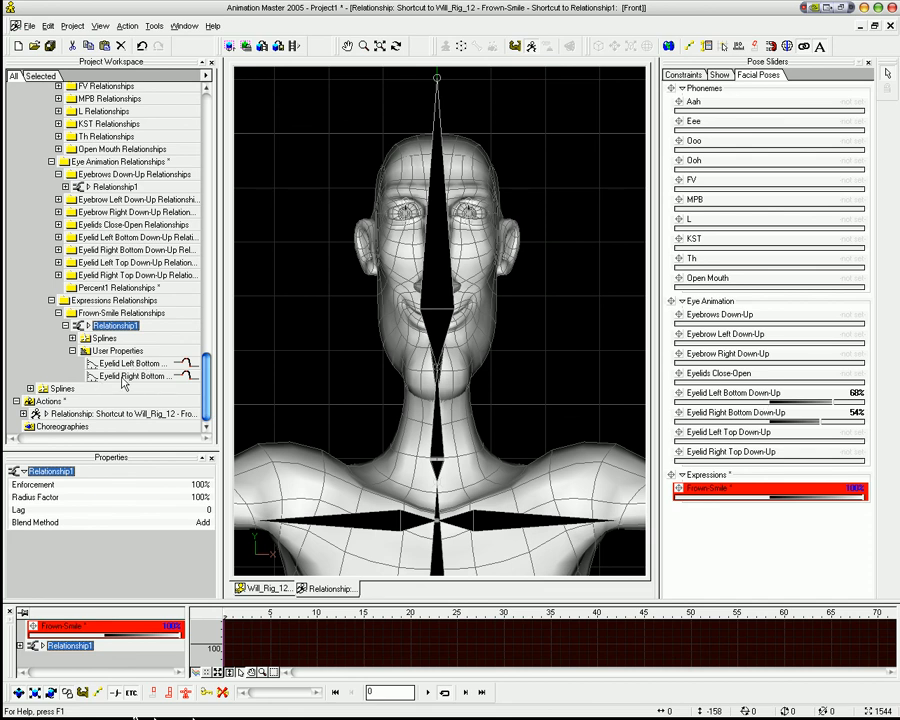
mouse_move(784, 430)
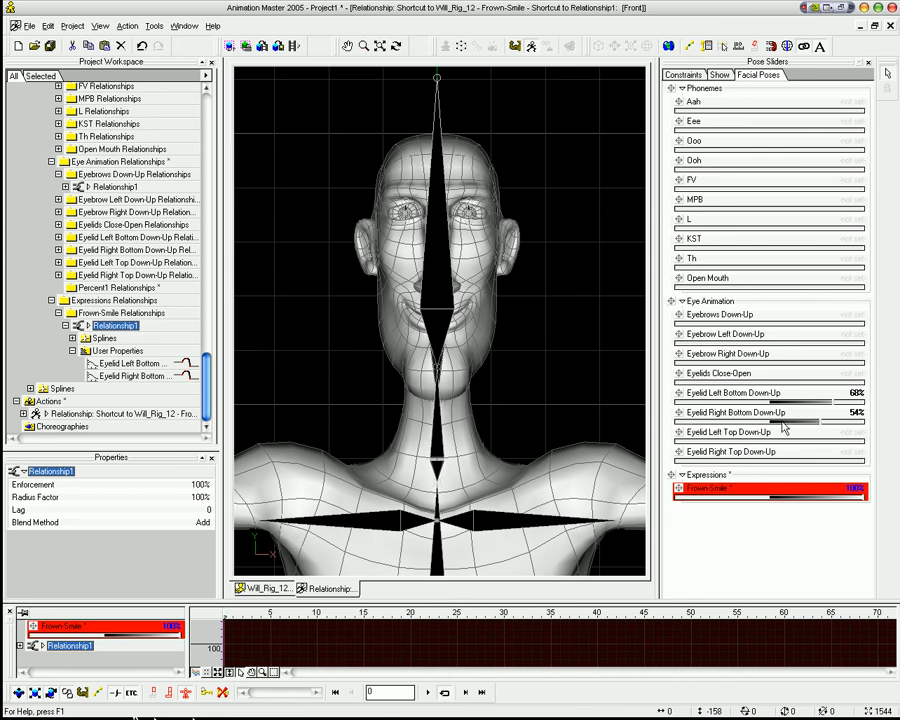
mouse_move(196, 356)
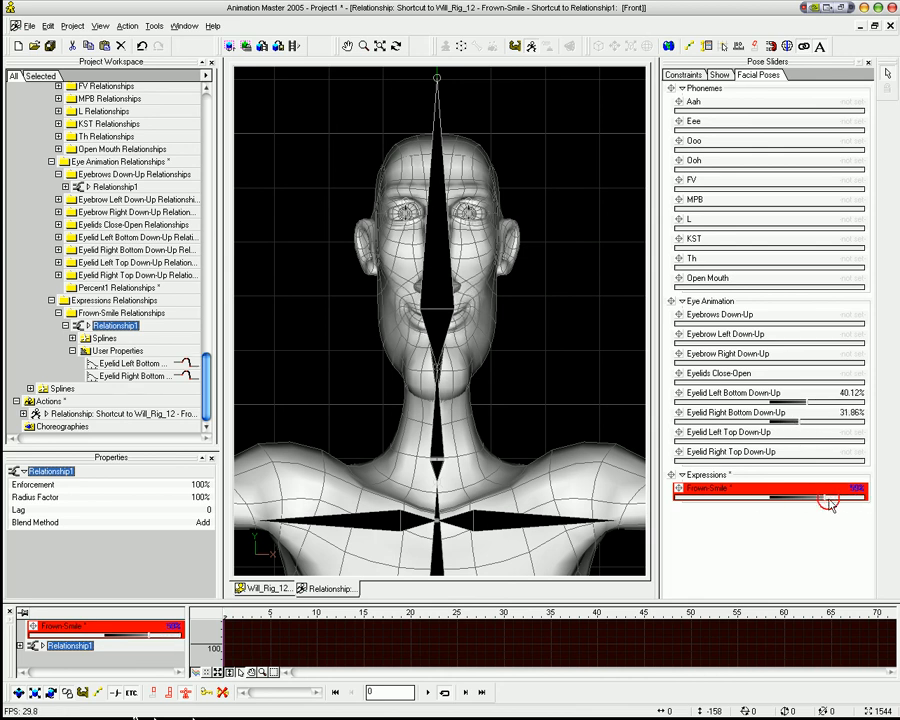
drag(830, 500, 864, 490)
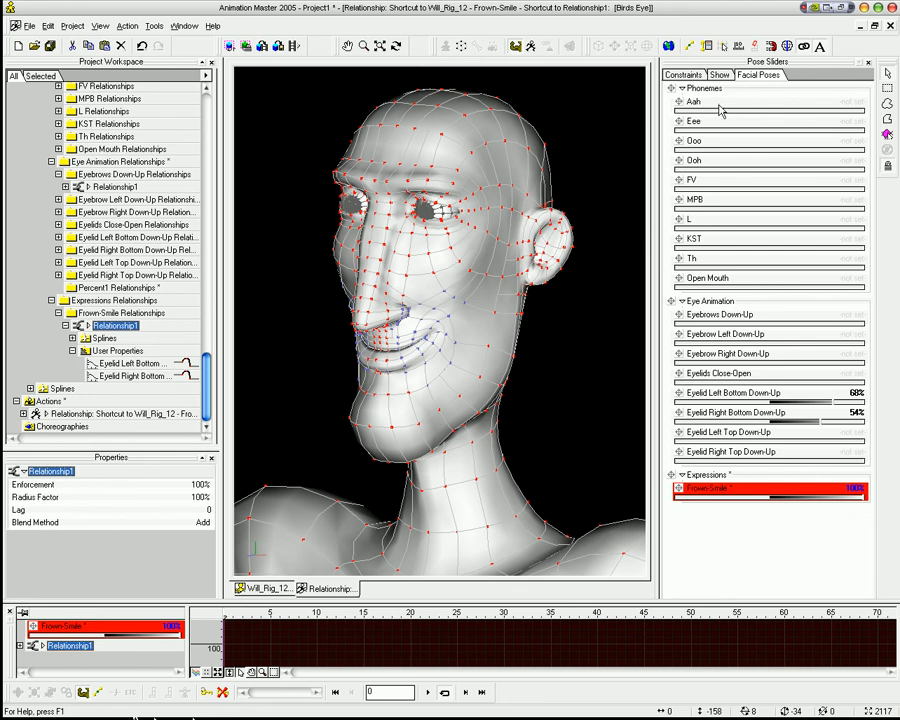
mouse_move(692, 268)
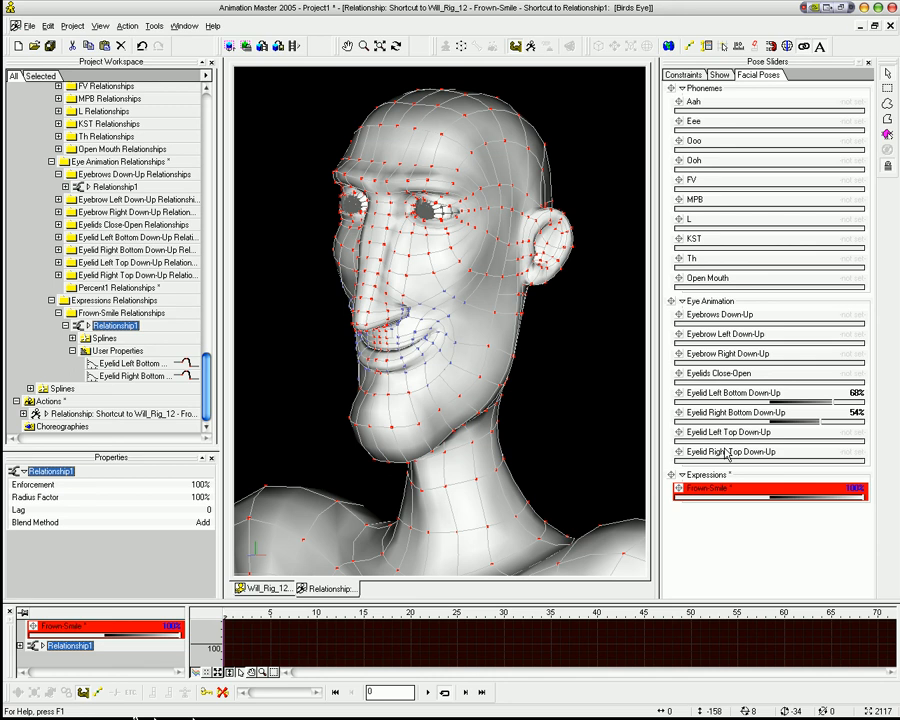
mouse_move(836, 168)
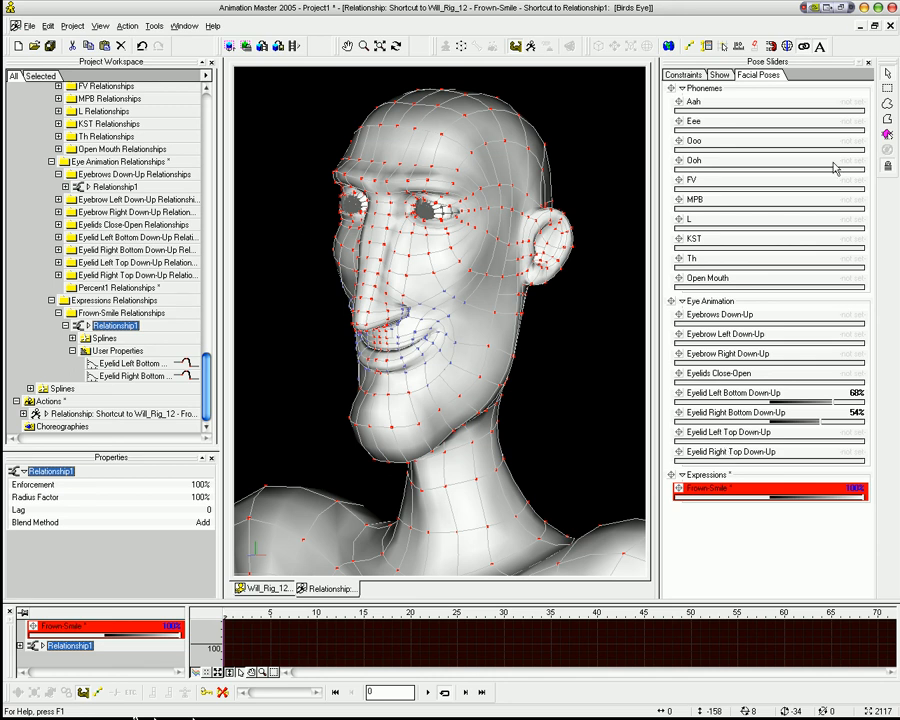
mouse_move(780, 458)
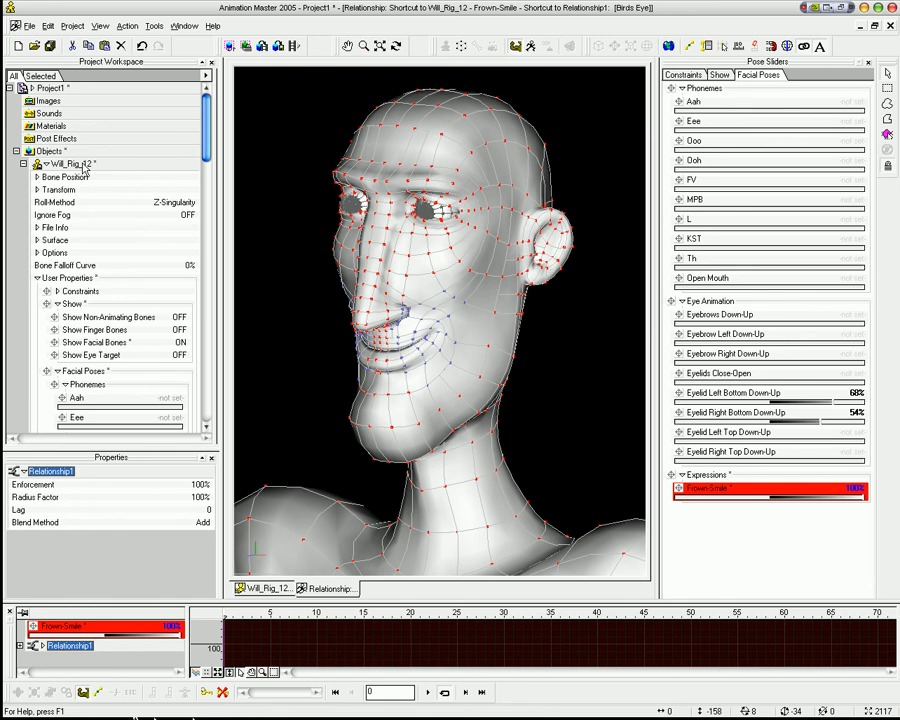
mouse_move(352, 214)
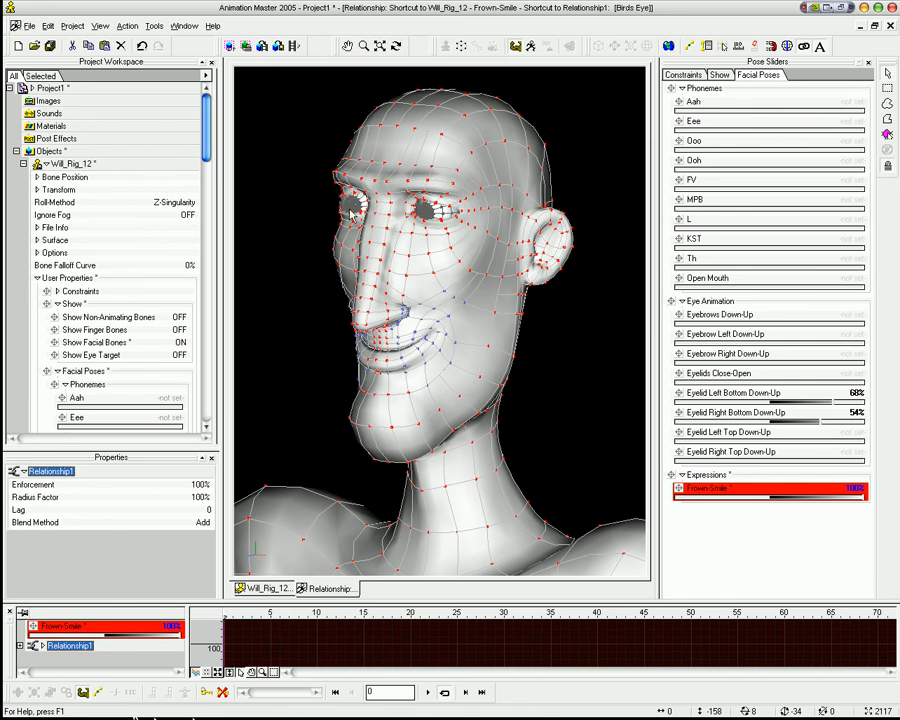